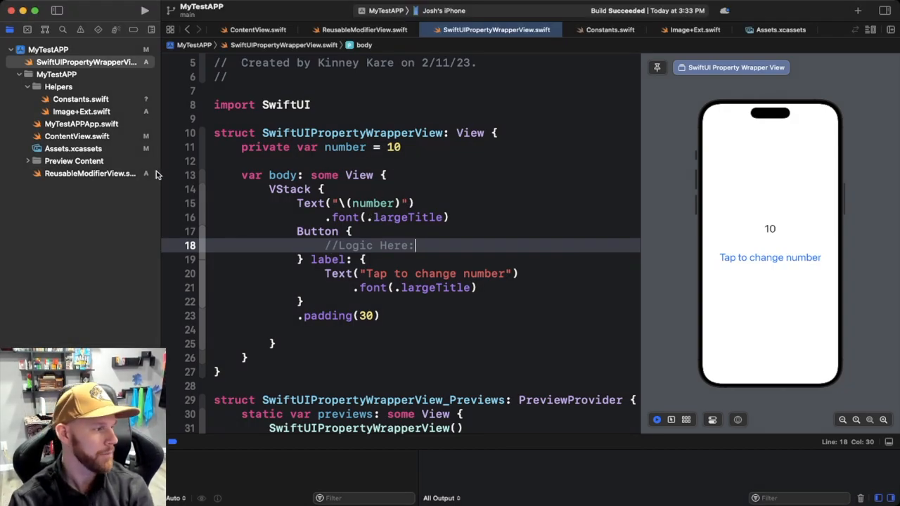
mouse_move(214, 104)
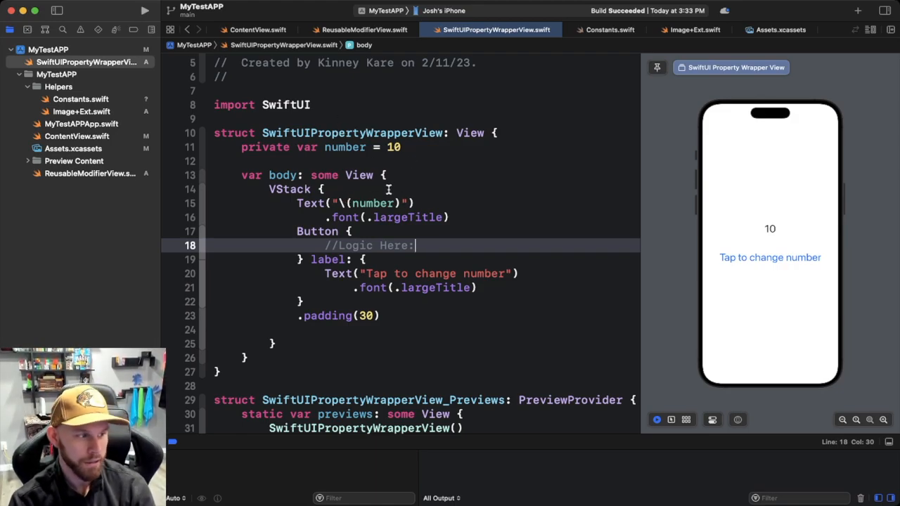
- Move the caret to the end of the //Logic Here comment, ready for a new line
double_click(369, 203)
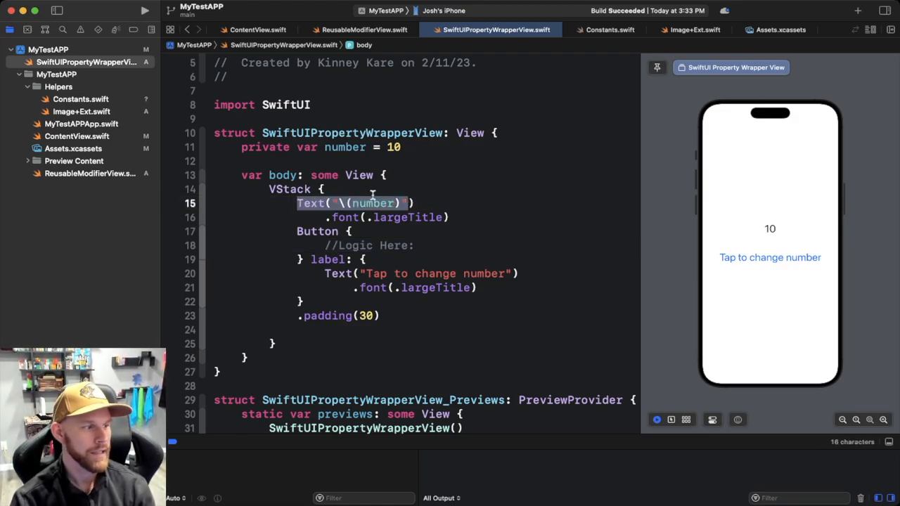
left_click(403, 147)
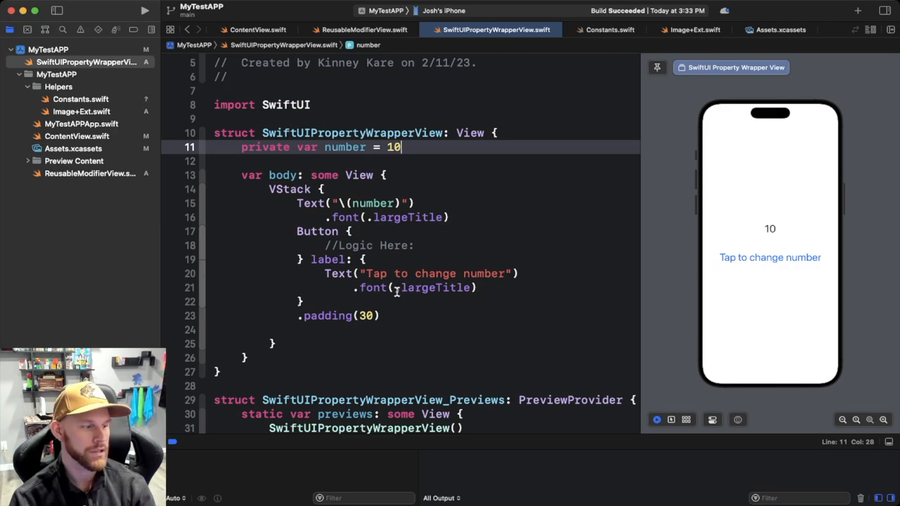
mouse_move(590, 295)
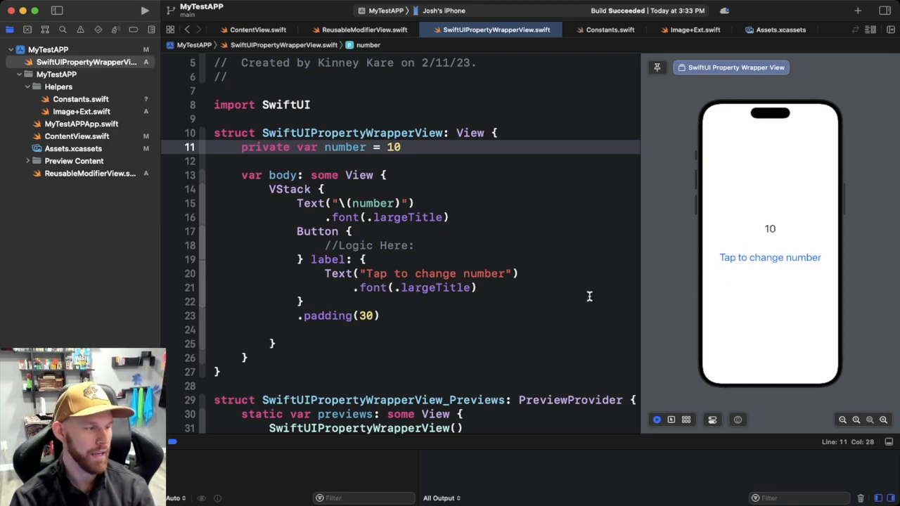
double_click(369, 244)
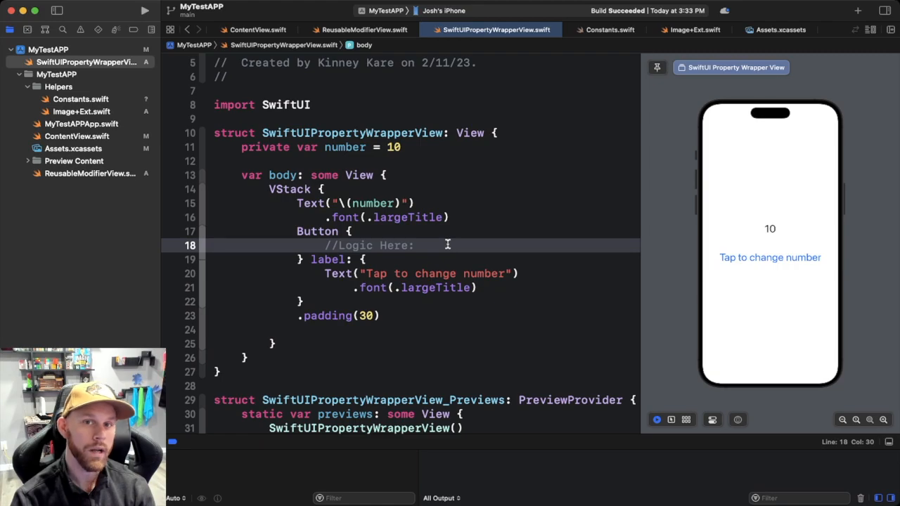
mouse_move(323, 205)
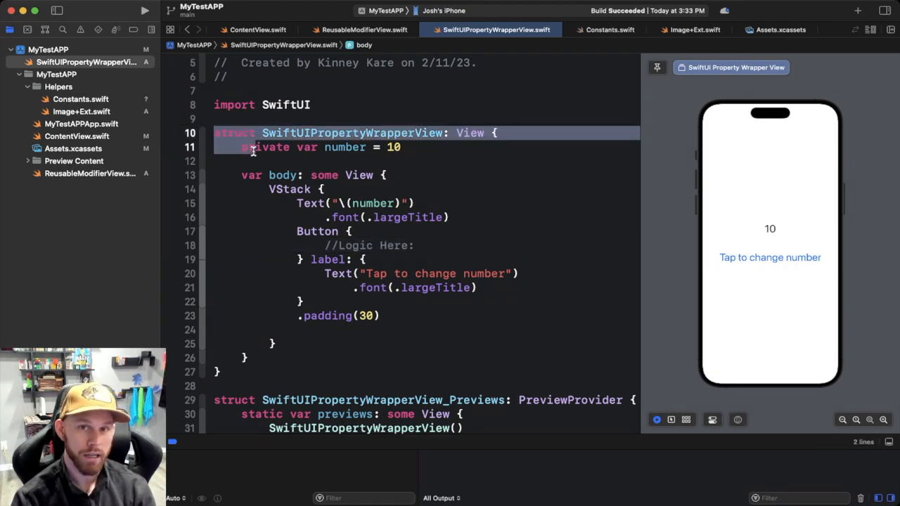
left_click(408, 345)
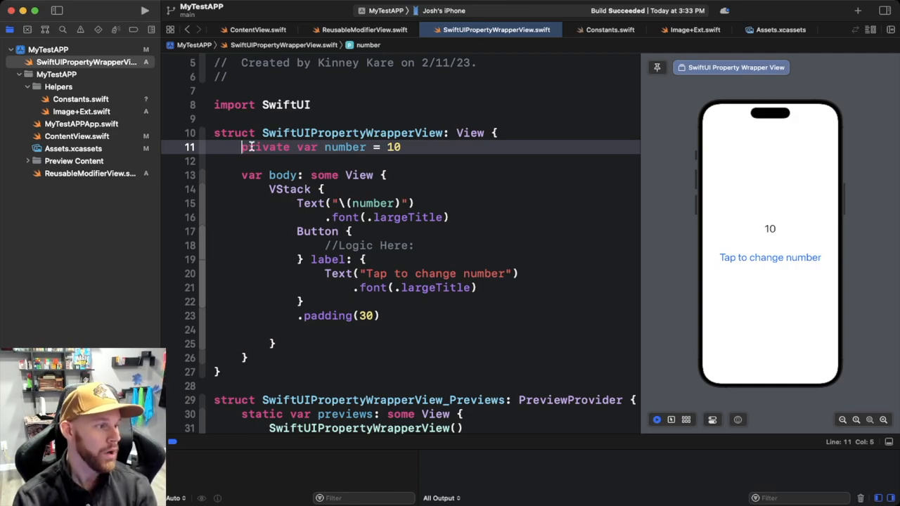
double_click(266, 148)
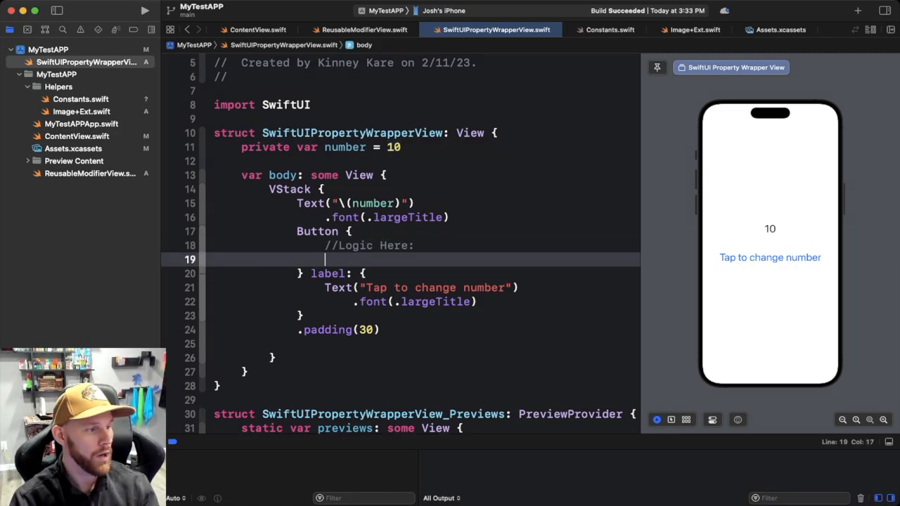
- Write 'number = 20' in the button action, triggering the 'self' is immutable error
type("nu")
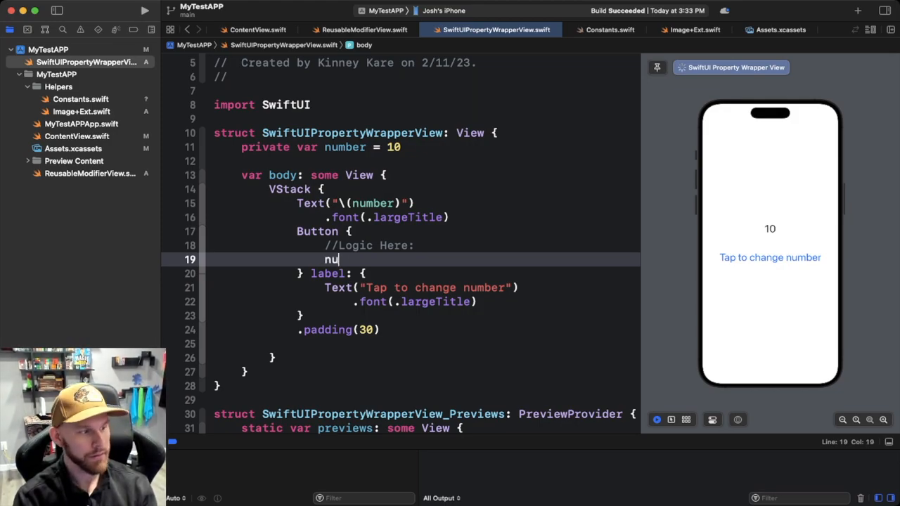
type("mber")
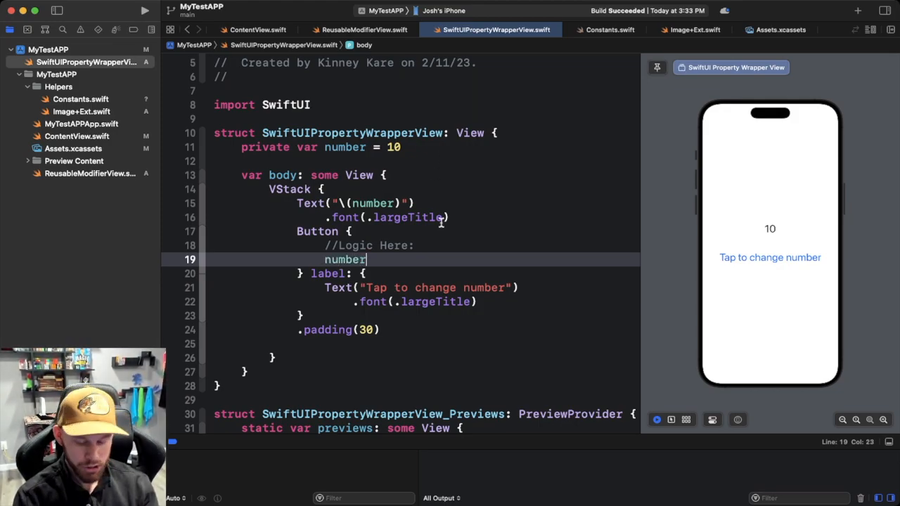
type("= 20")
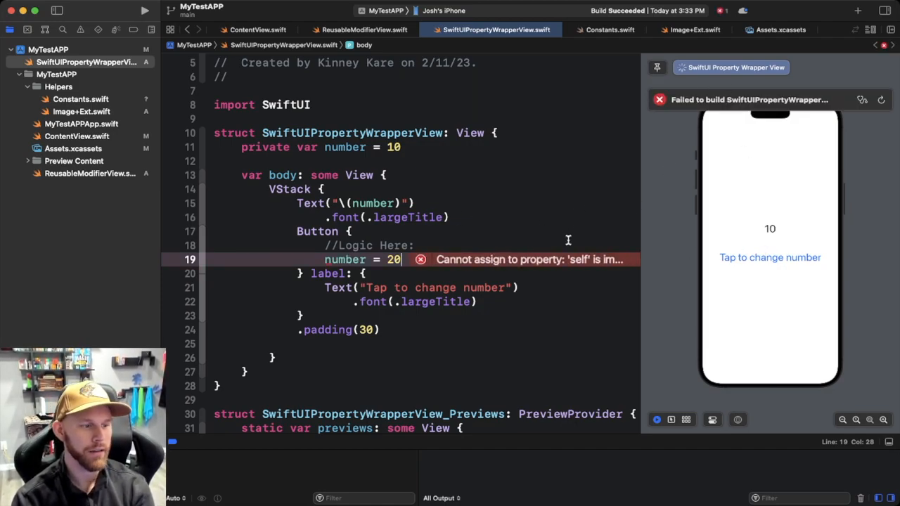
left_click(421, 258)
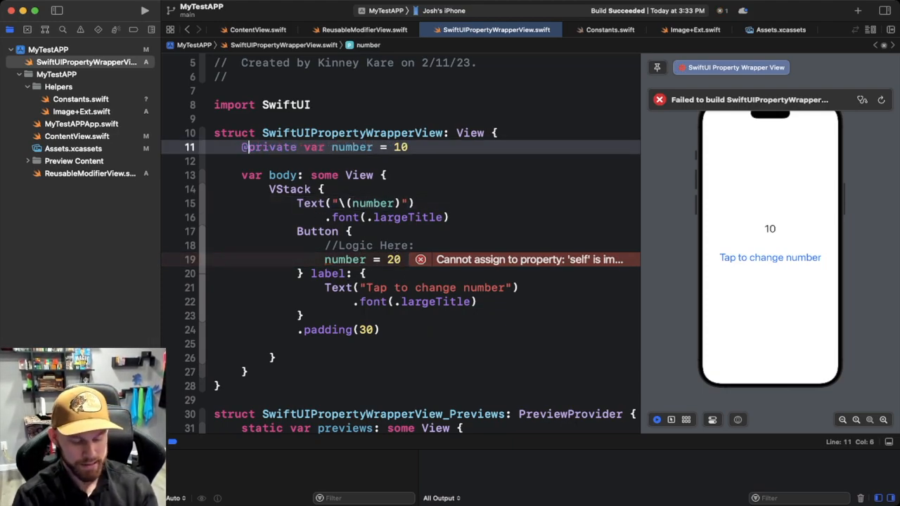
type("State")
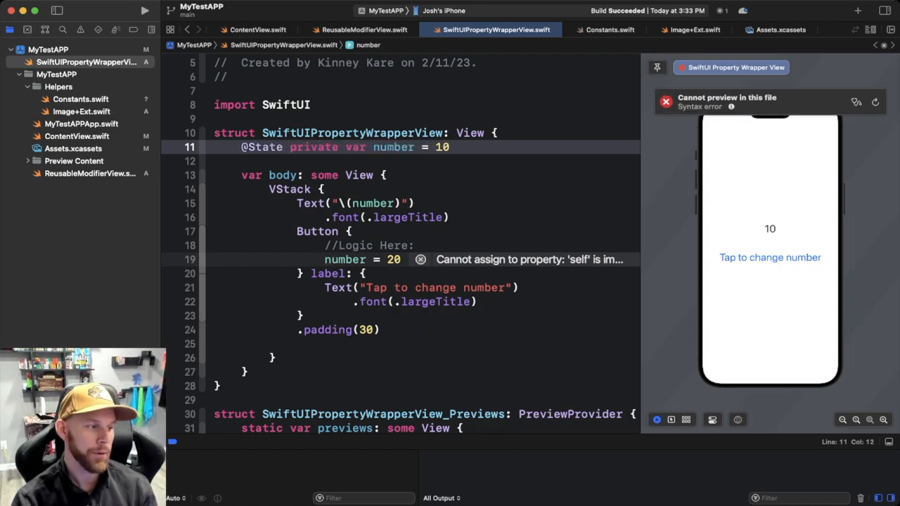
double_click(262, 147)
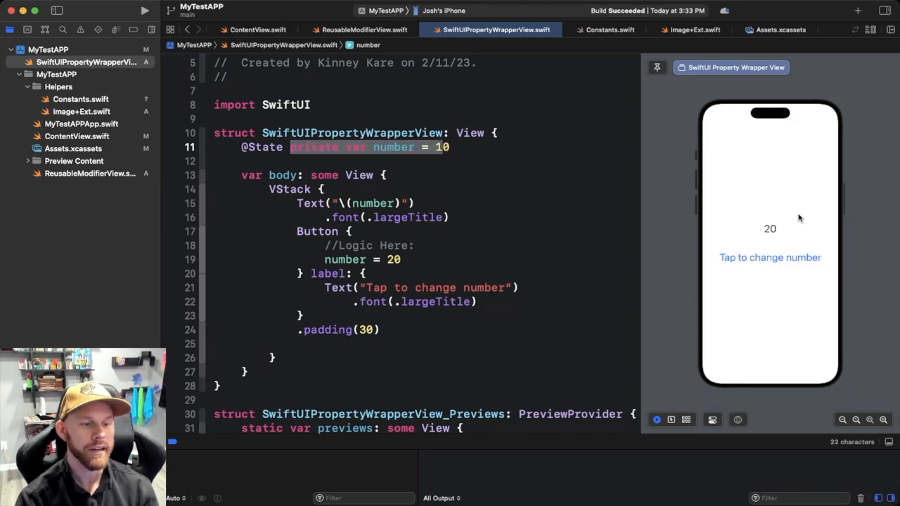
mouse_move(790, 233)
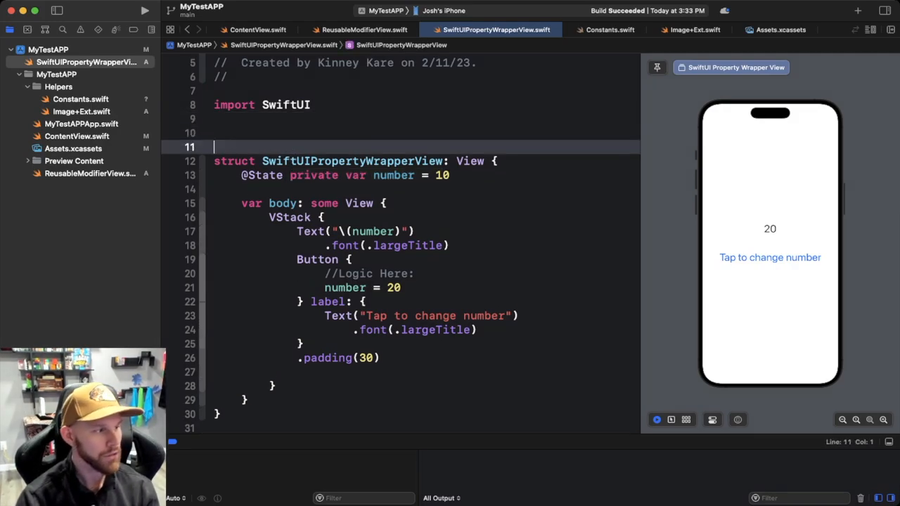
- Declare a new 'struct ValueSquared {' above the view
type("s")
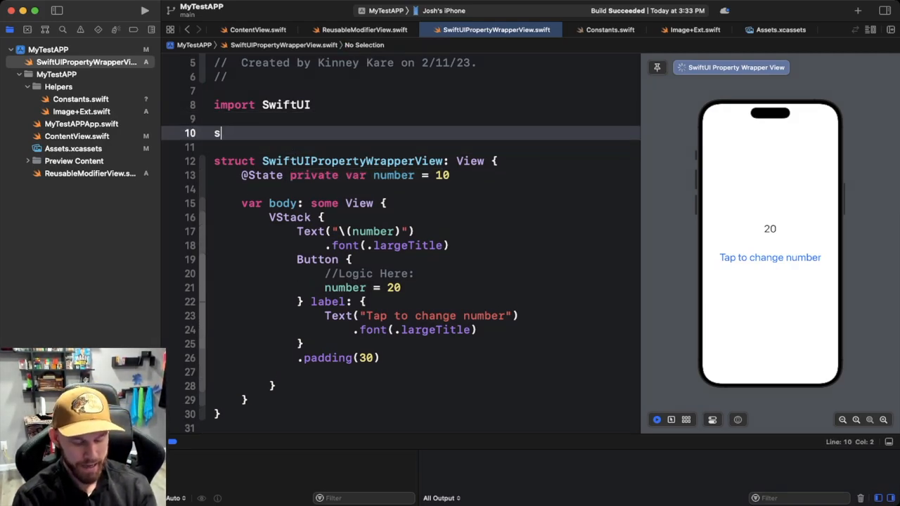
type("truct")
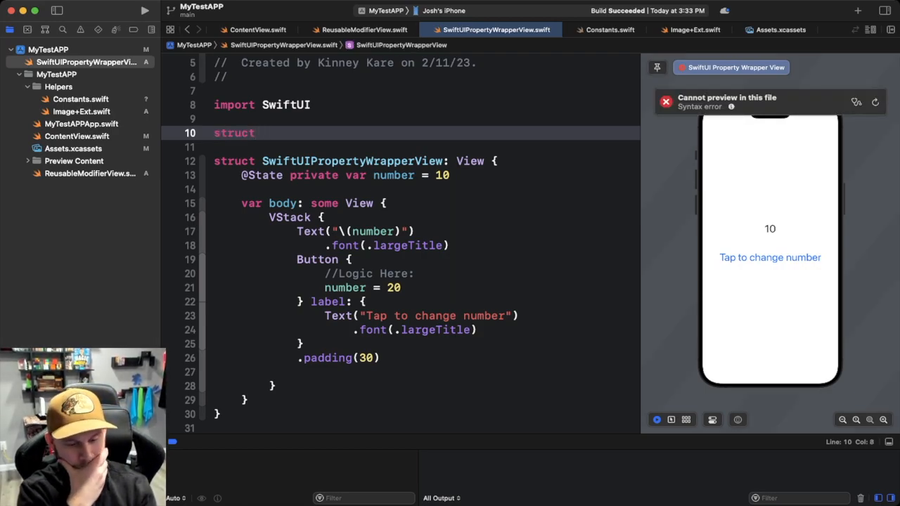
type("Va")
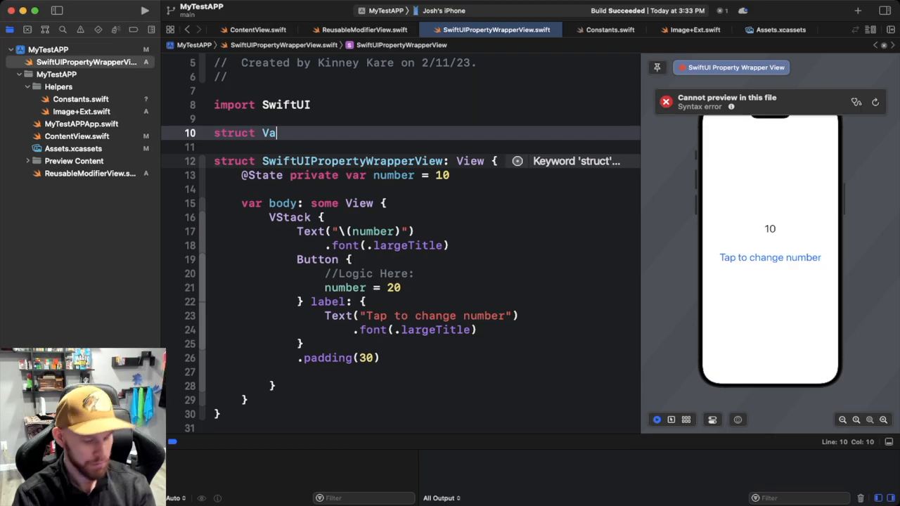
type("lue")
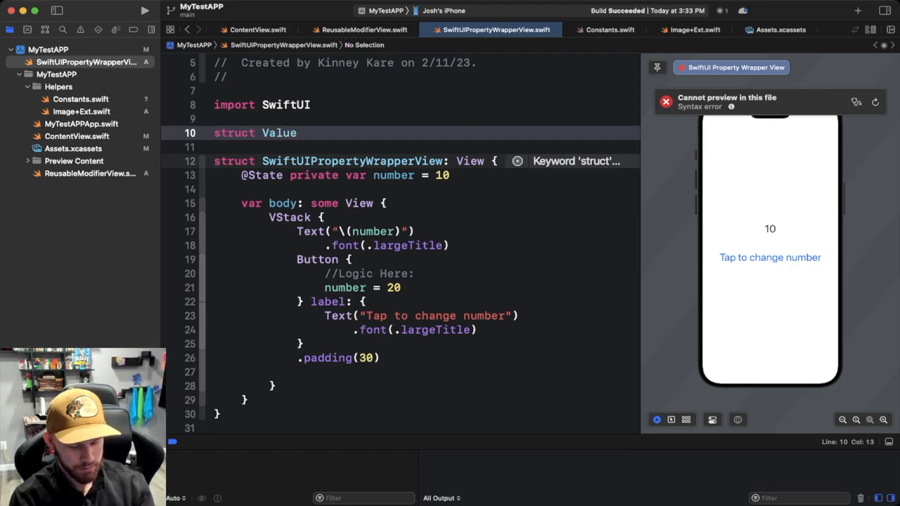
type("Square")
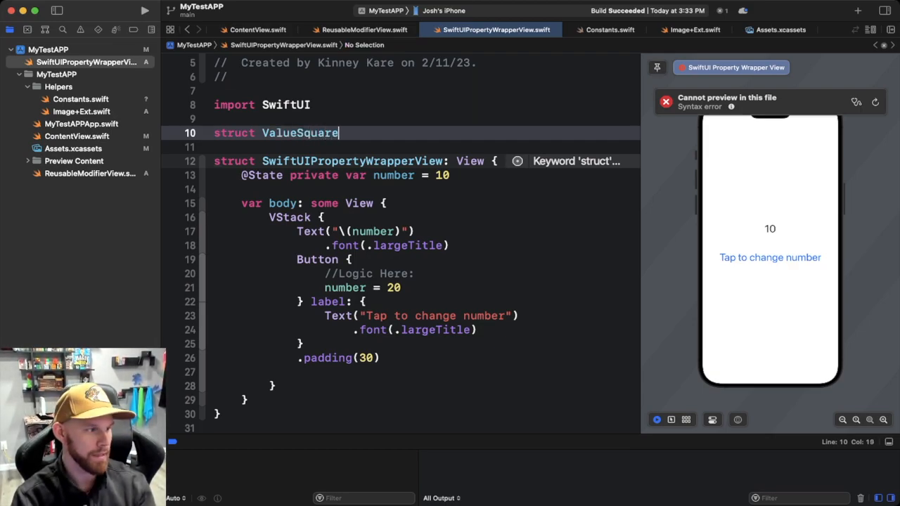
type("d {")
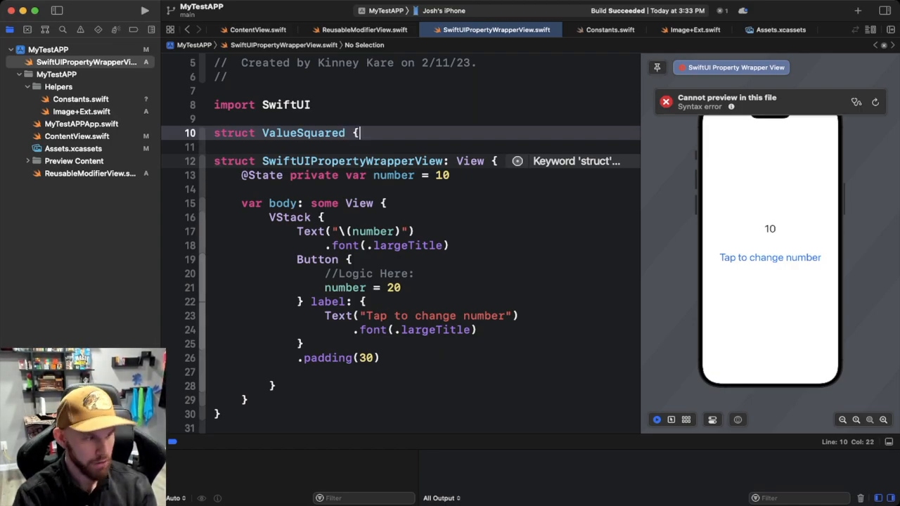
key("return")
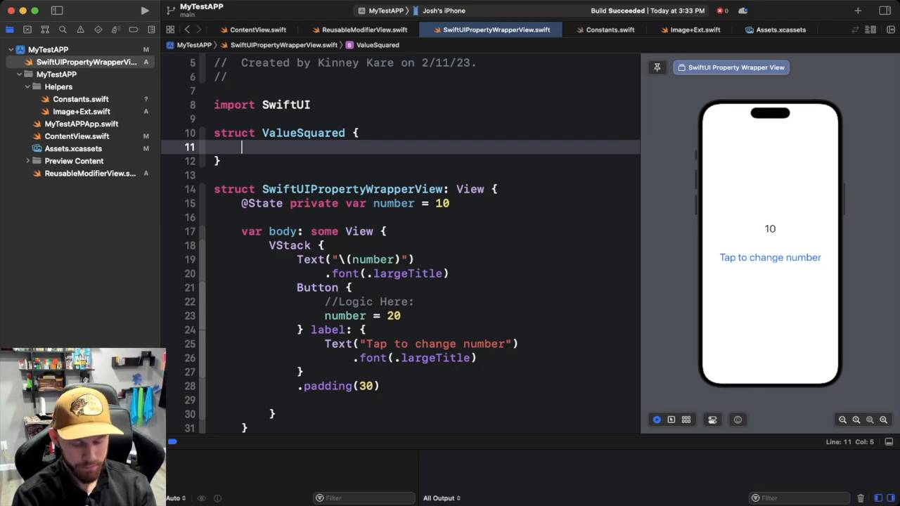
- Give ValueSquared a 'private var value = 2' stored property
type("private var")
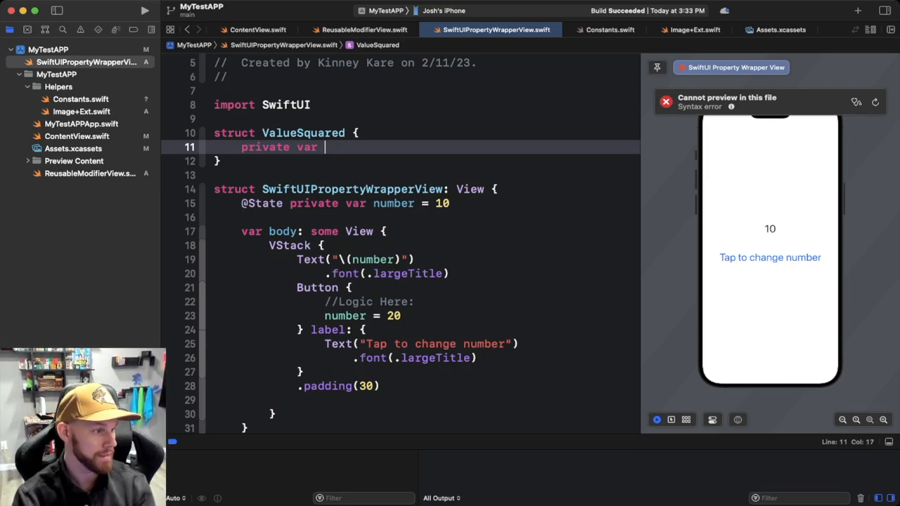
type("va")
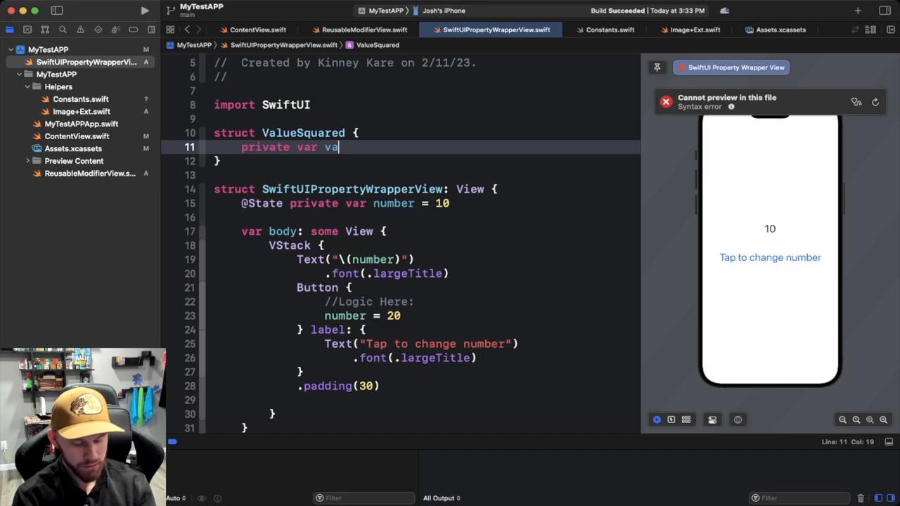
type("l")
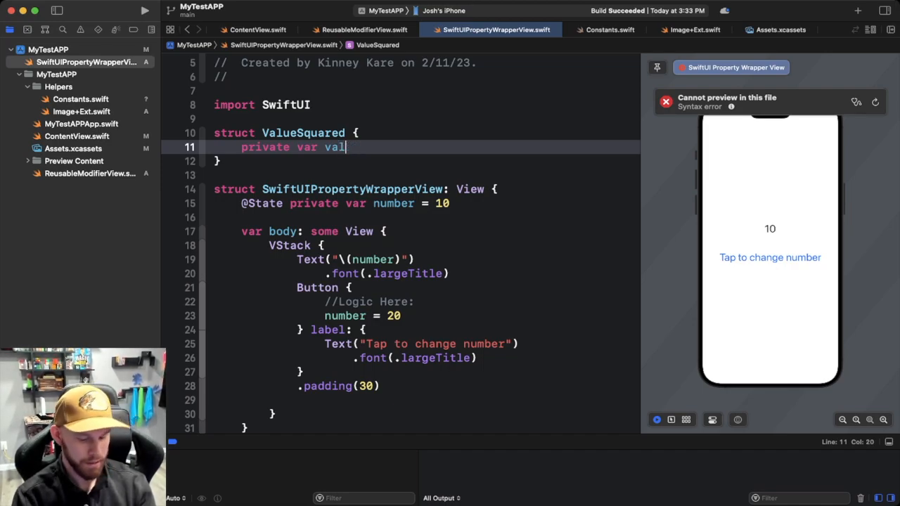
type("ue =")
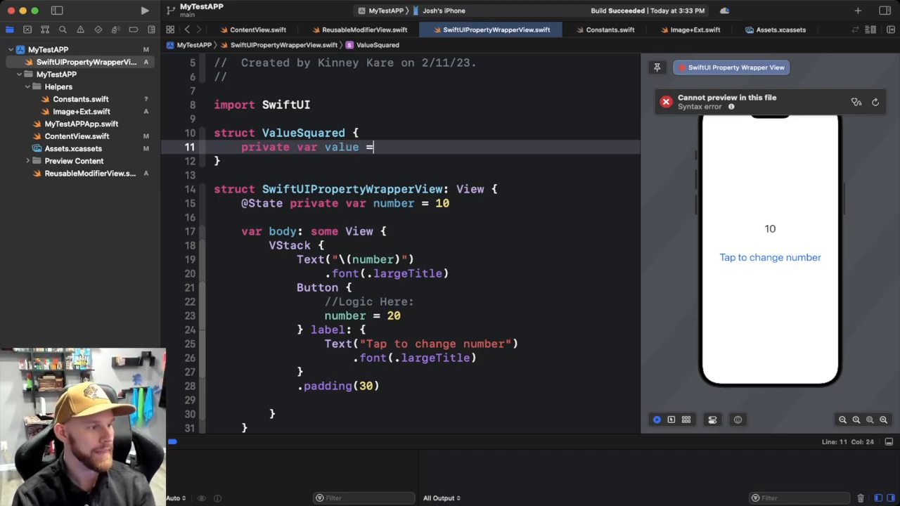
type("2")
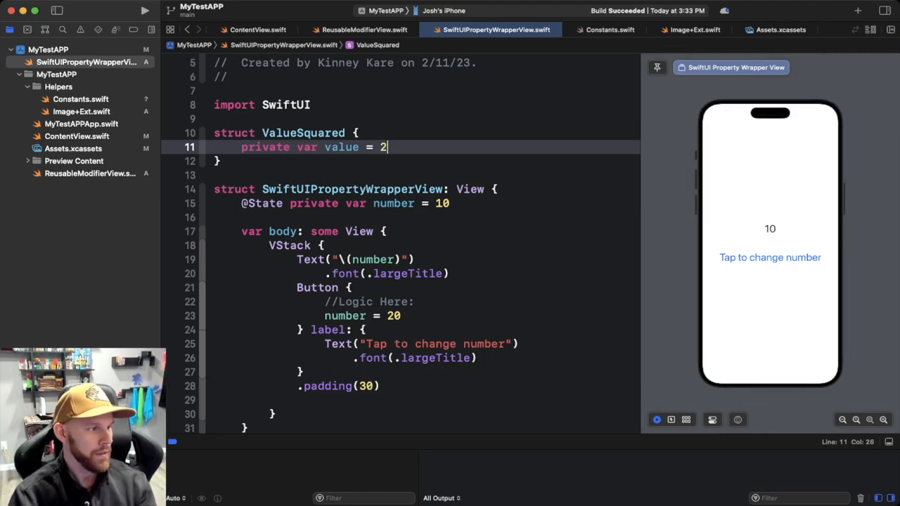
key("return")
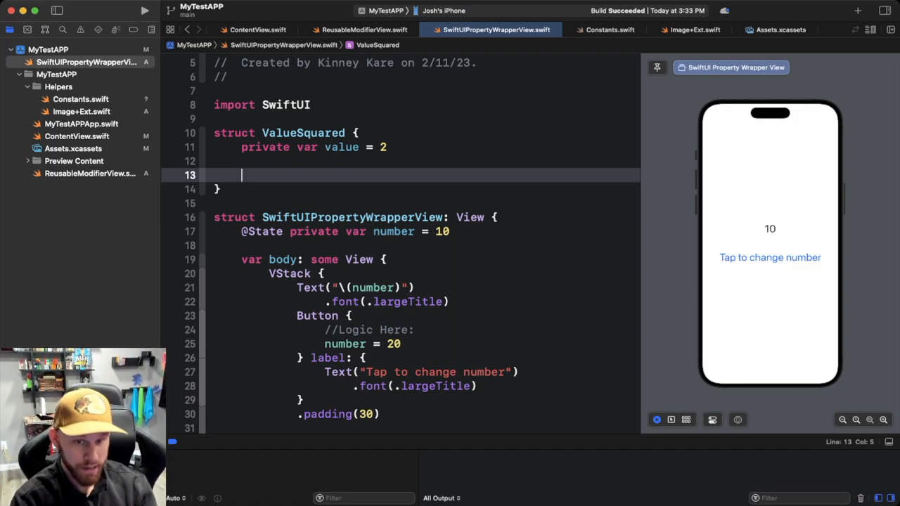
- Declare 'var wrappedValue: Int {' below the stored value
type("var w")
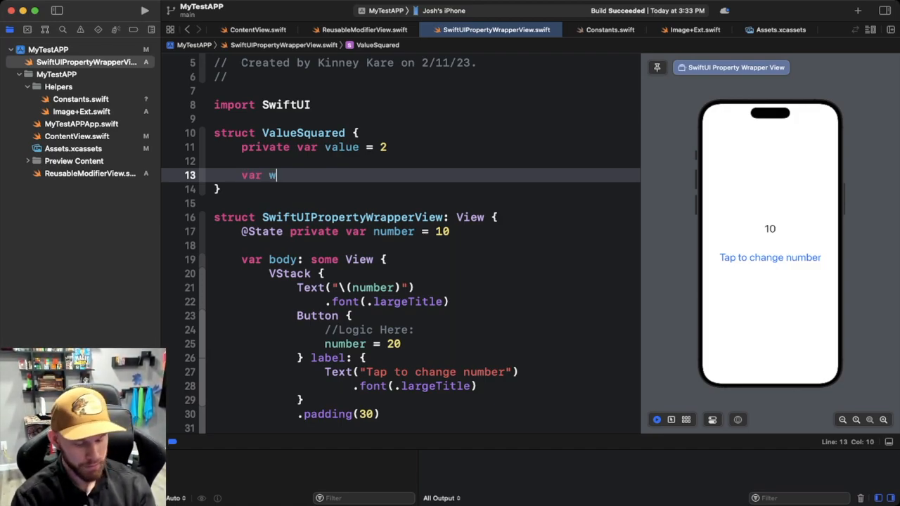
type("rappedBa")
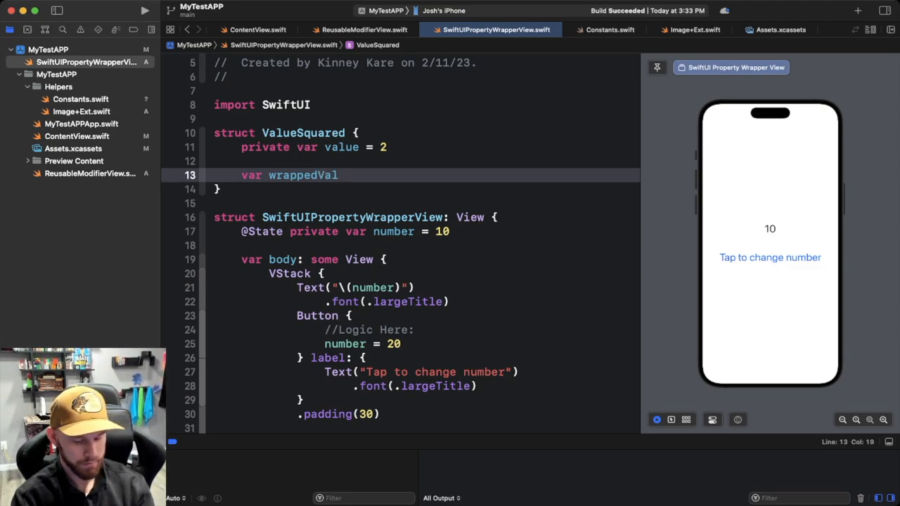
type("ue")
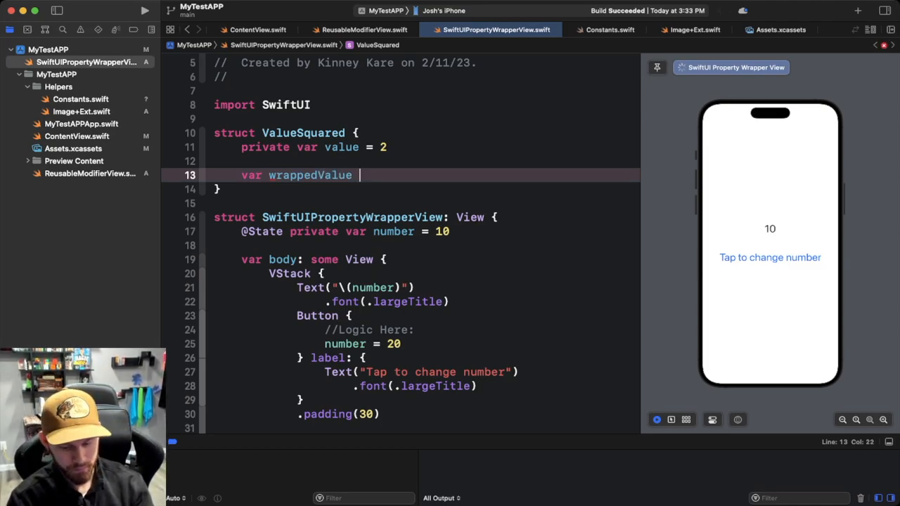
type(": Int {")
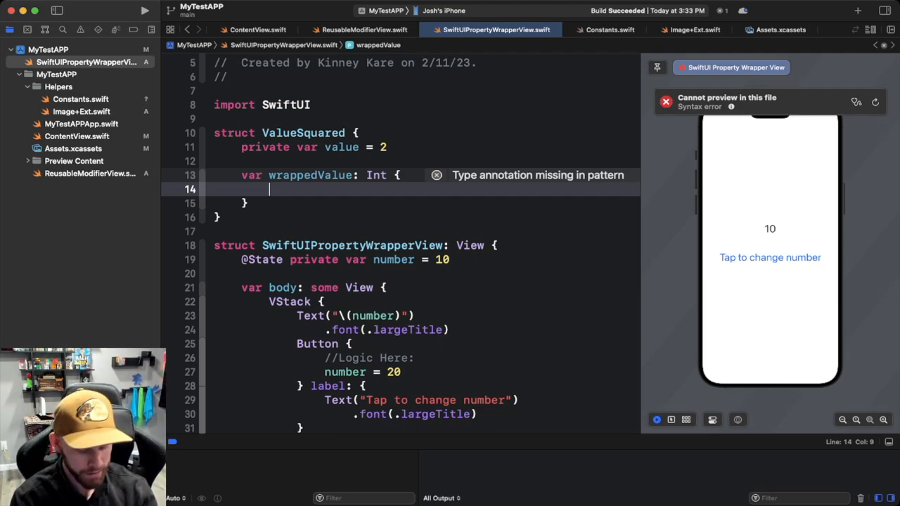
- Write the getter 'get { return value }' and begin the setter
type("get {")
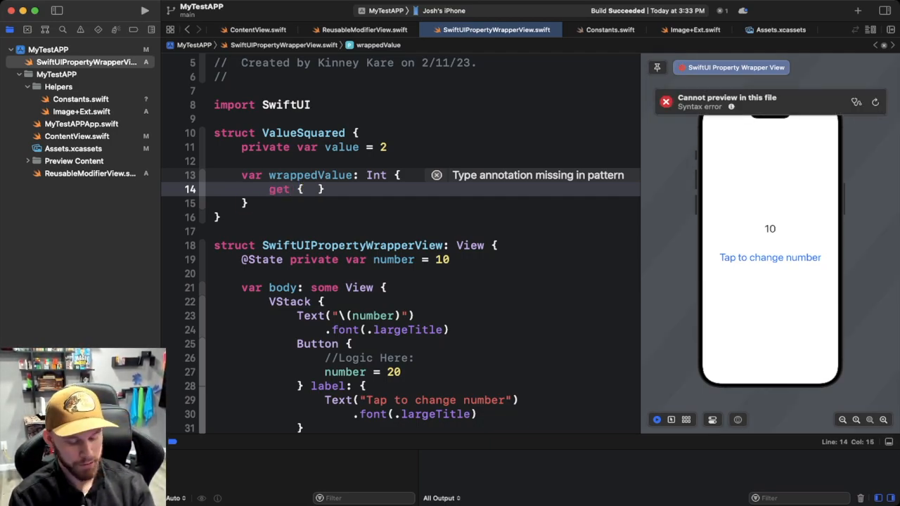
type("retur")
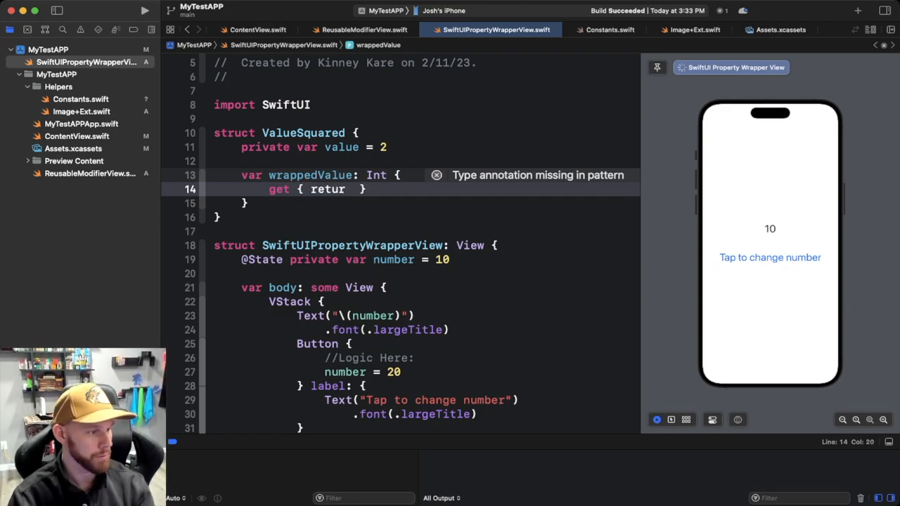
type("n")
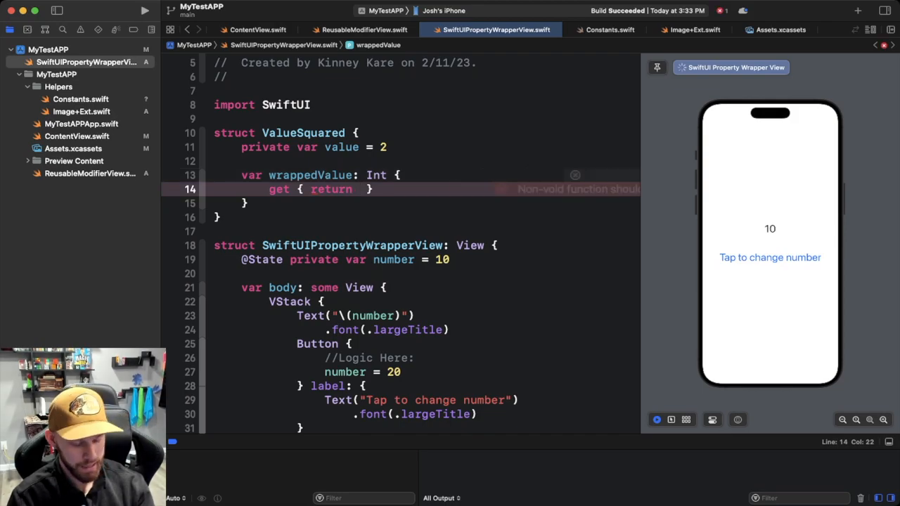
type("vale")
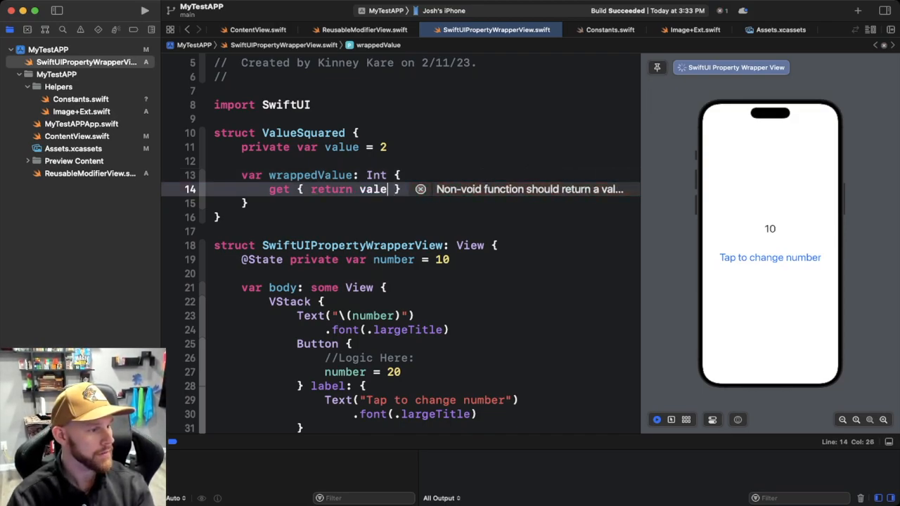
key("backspace")
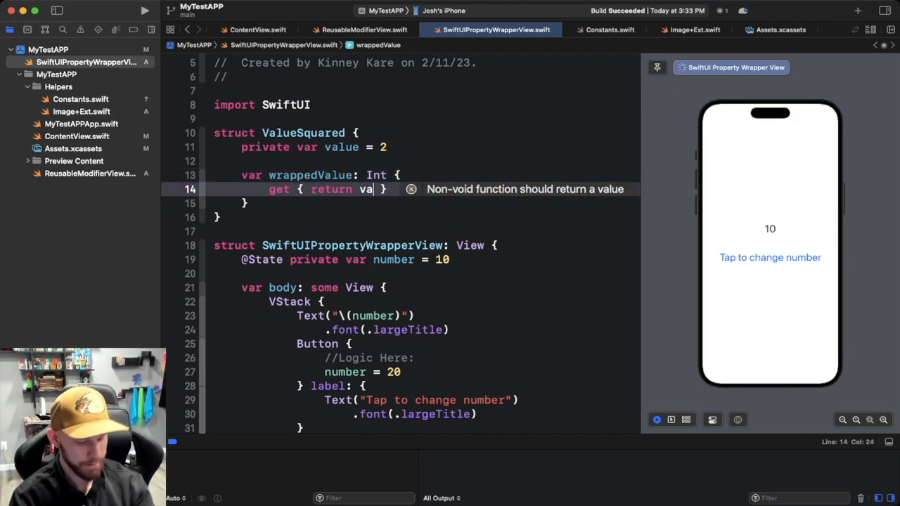
type("lue")
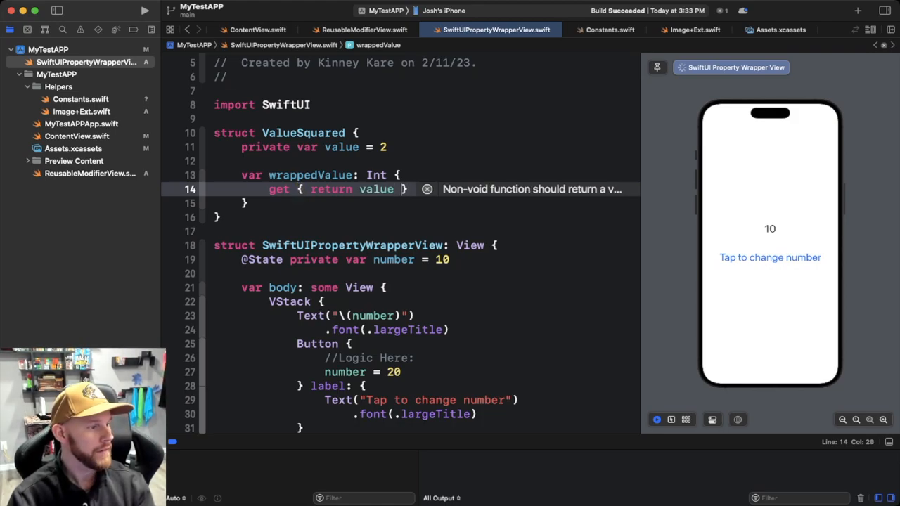
type("set {")
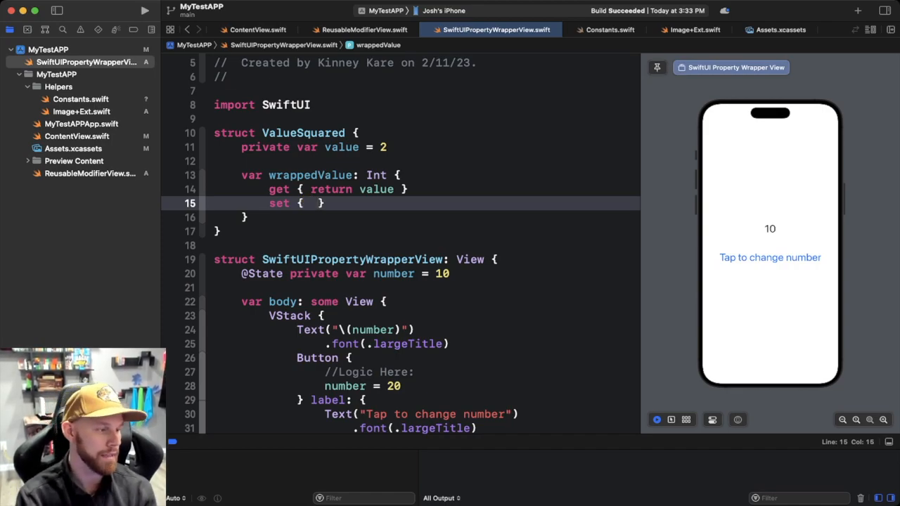
- Write the setter body 'value = newValue * newValue'
type("va")
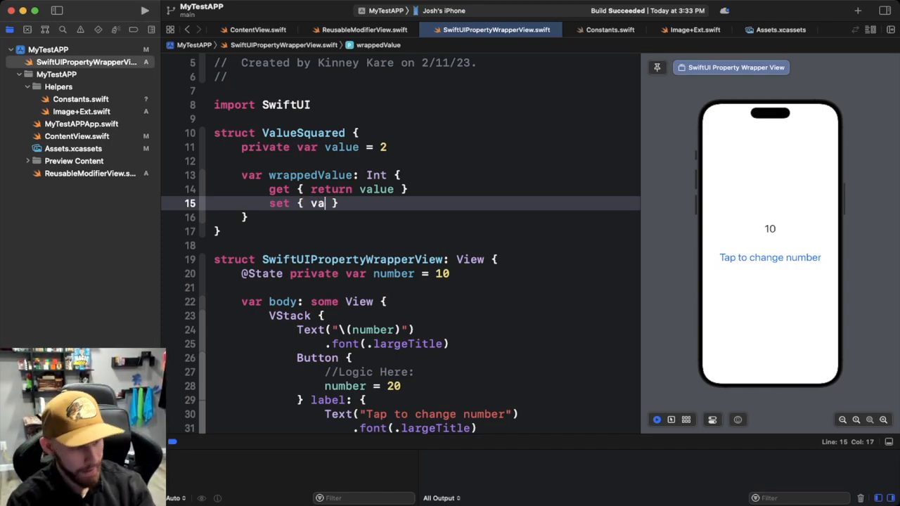
type("lue")
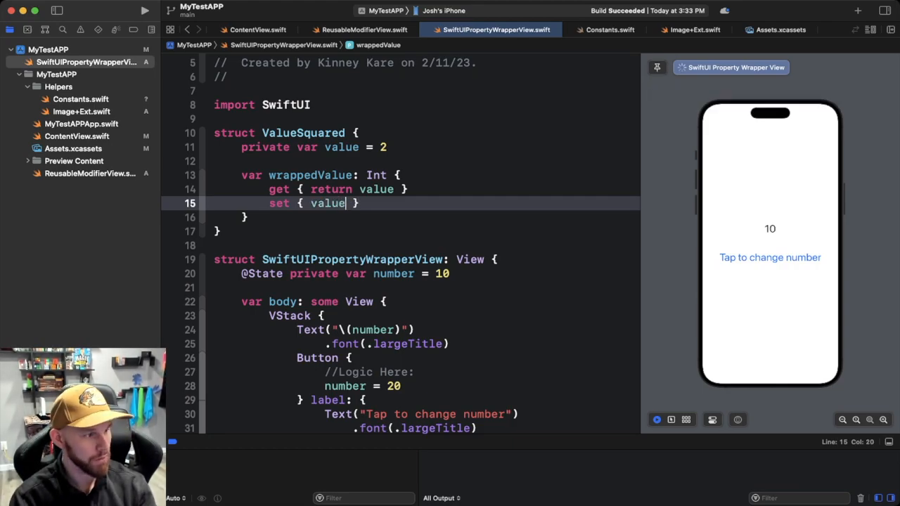
type("= ne")
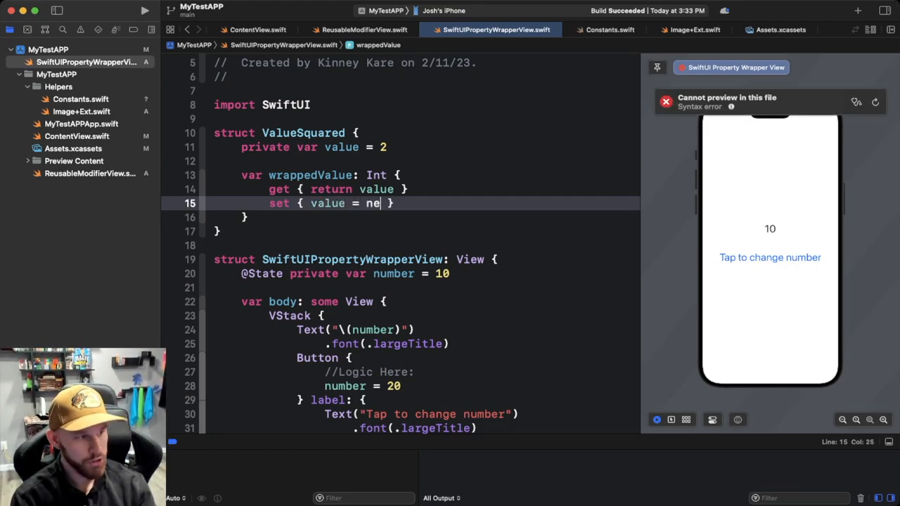
type("wValu")
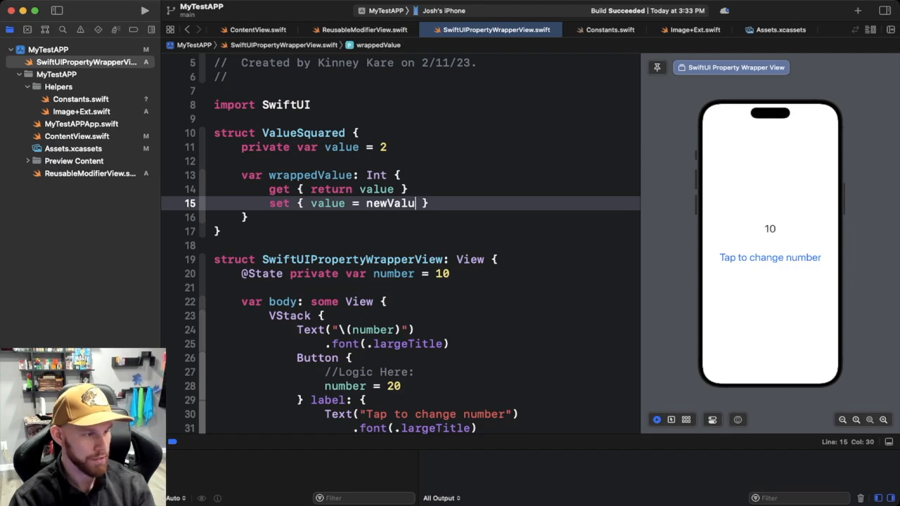
key("BackSpace")
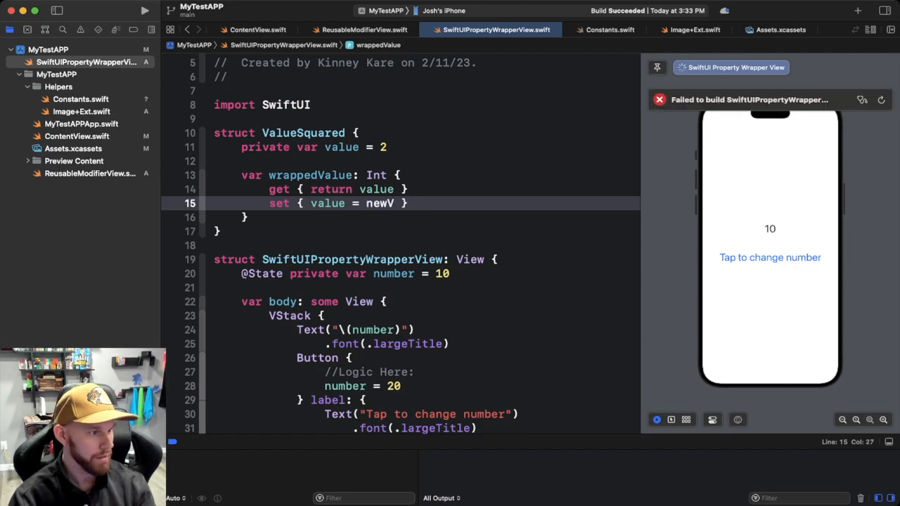
type("a")
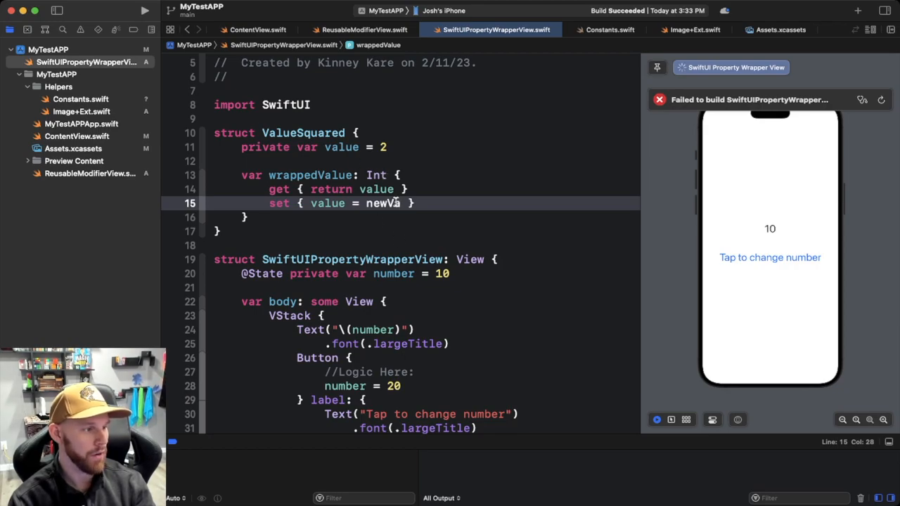
type("ue")
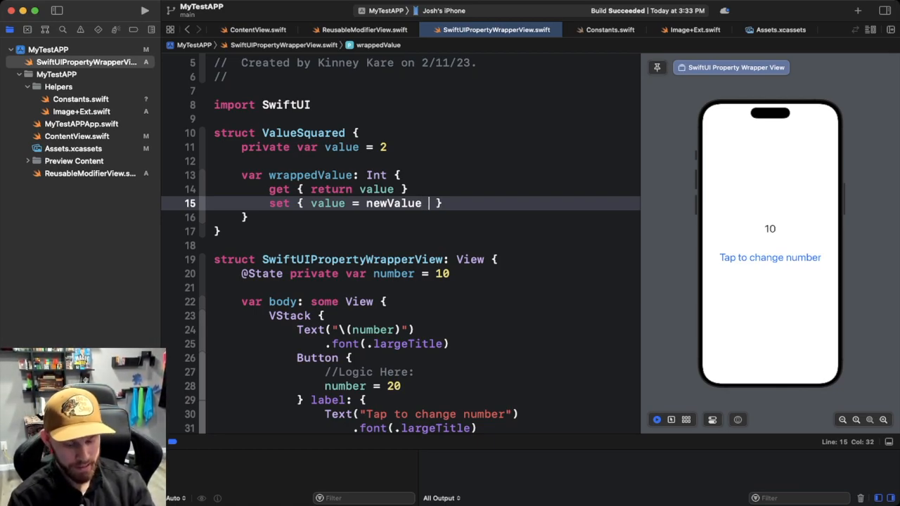
type("* newValue")
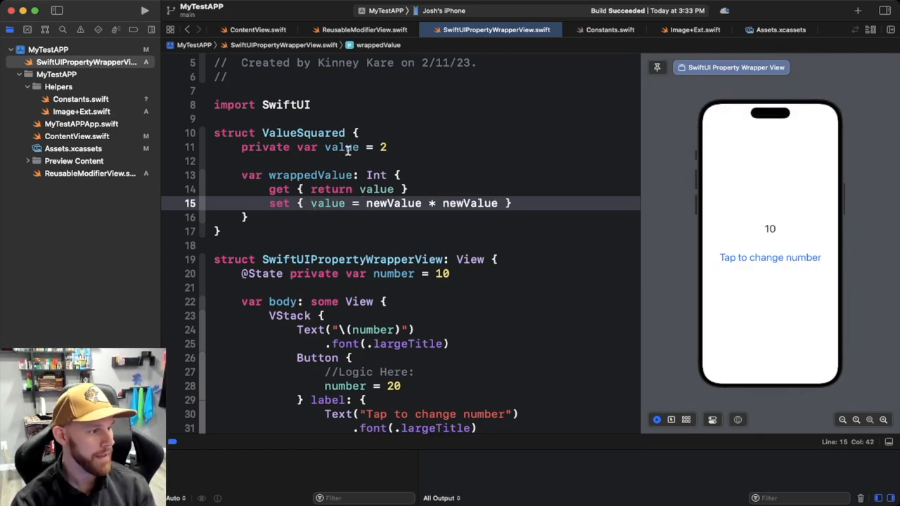
- Change the stored value's initial 2 to 0
left_click(369, 202)
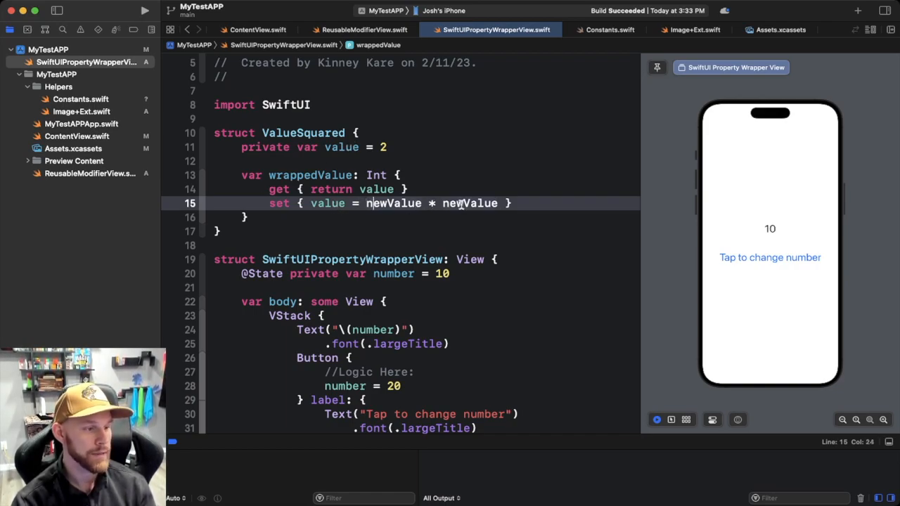
scroll("up", 3)
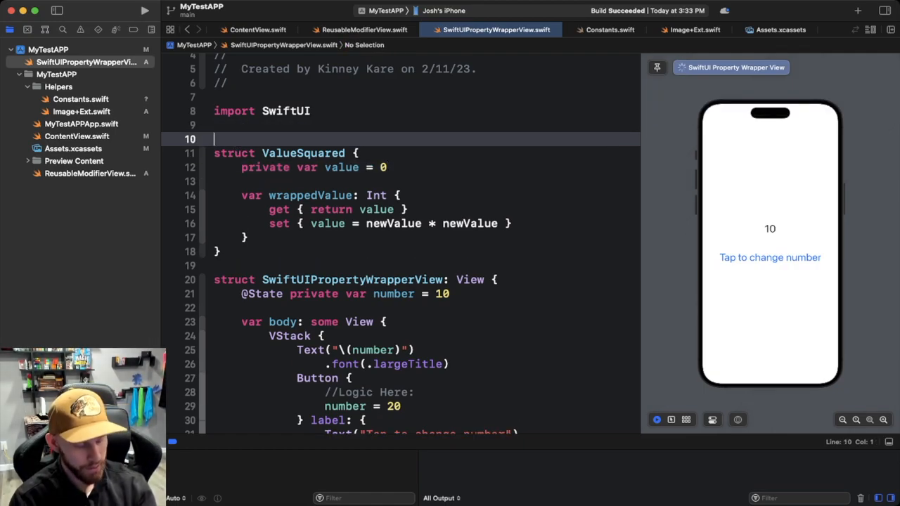
type("@Pri")
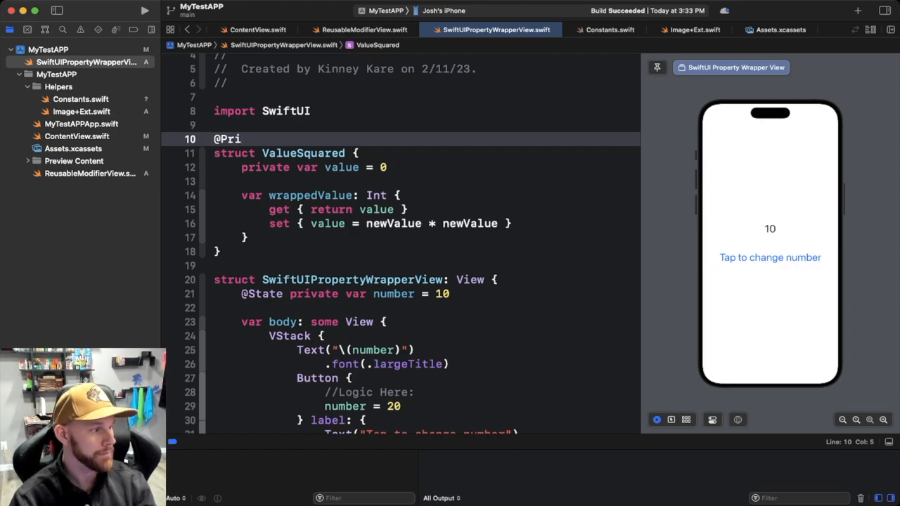
type("o")
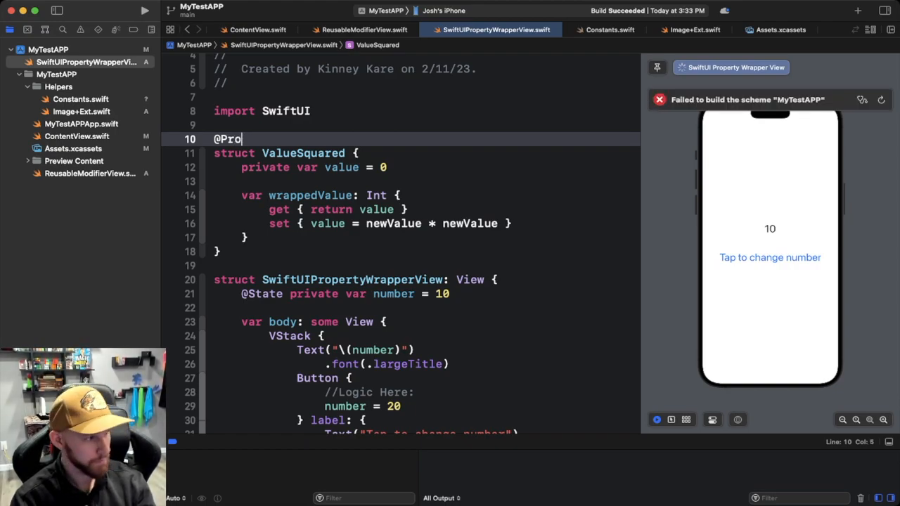
type("pert")
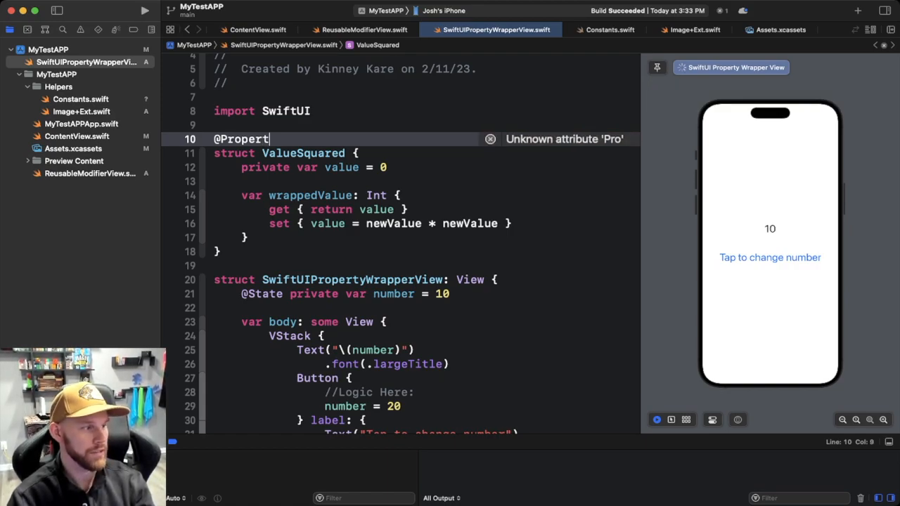
type("yWrapper")
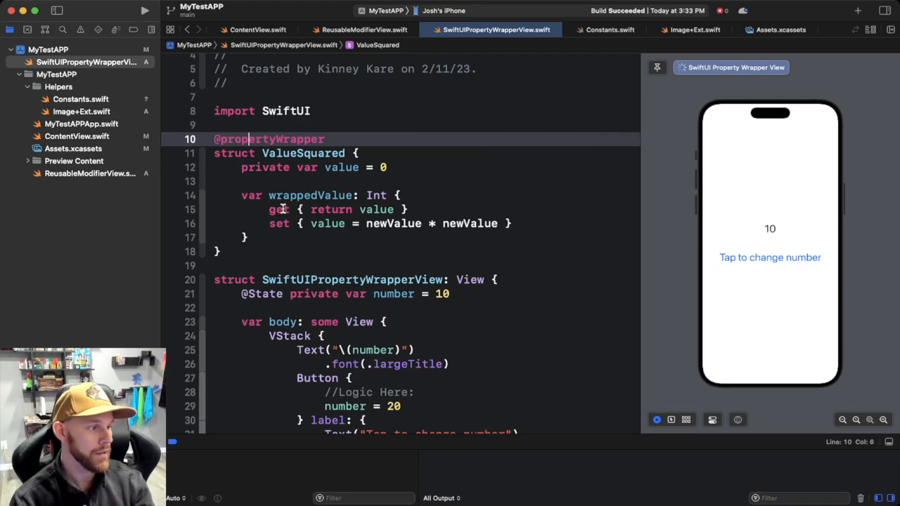
scroll("up", 3)
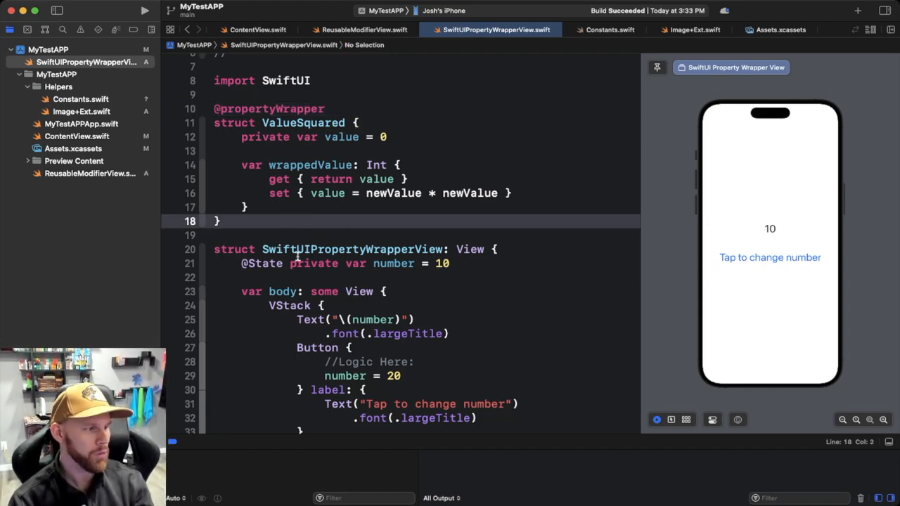
double_click(314, 263)
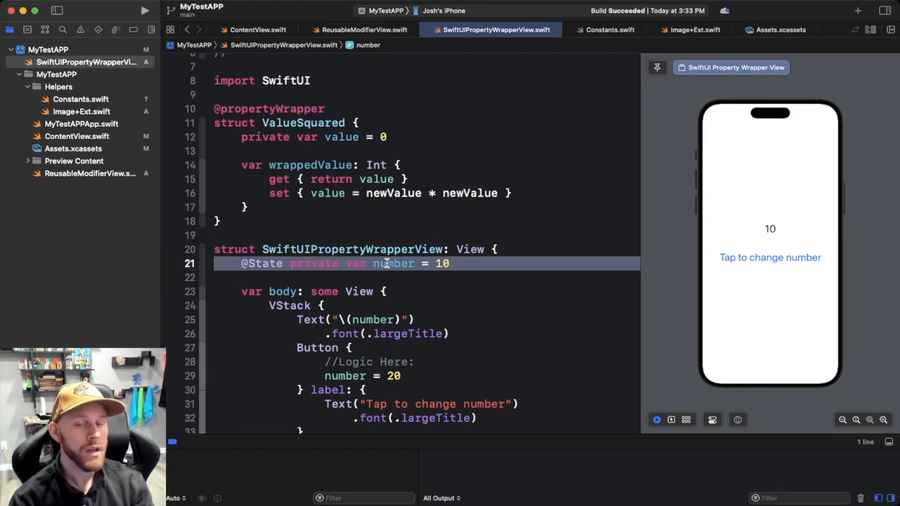
left_click(242, 263)
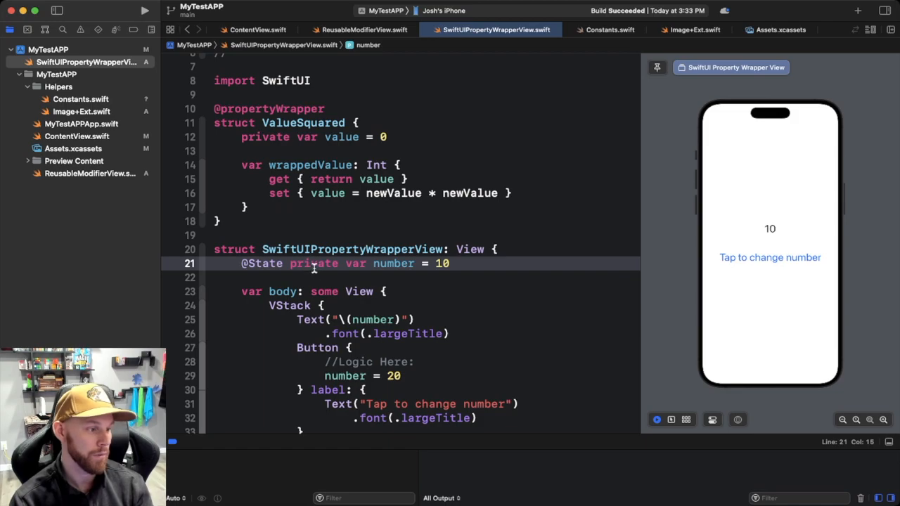
scroll("down", 3)
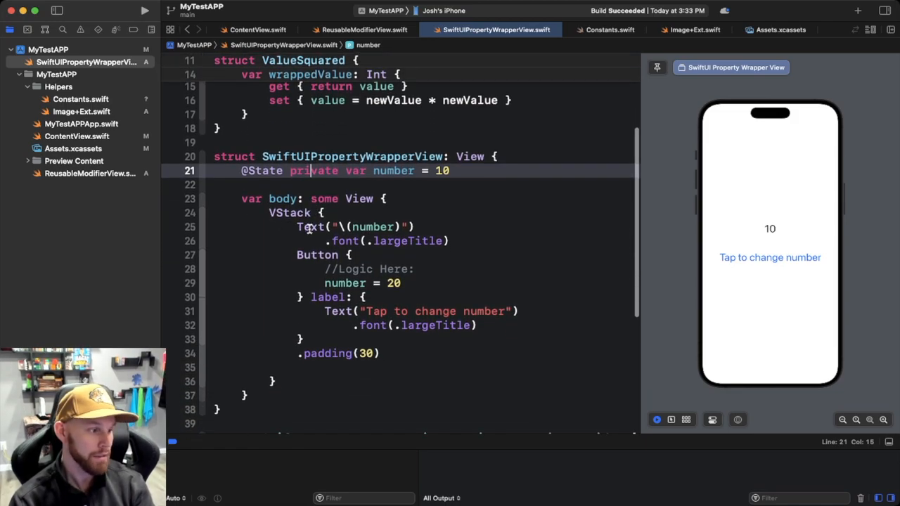
- Replace 'change' with 'square' so the label reads "Tap to square number"
left_click(377, 269)
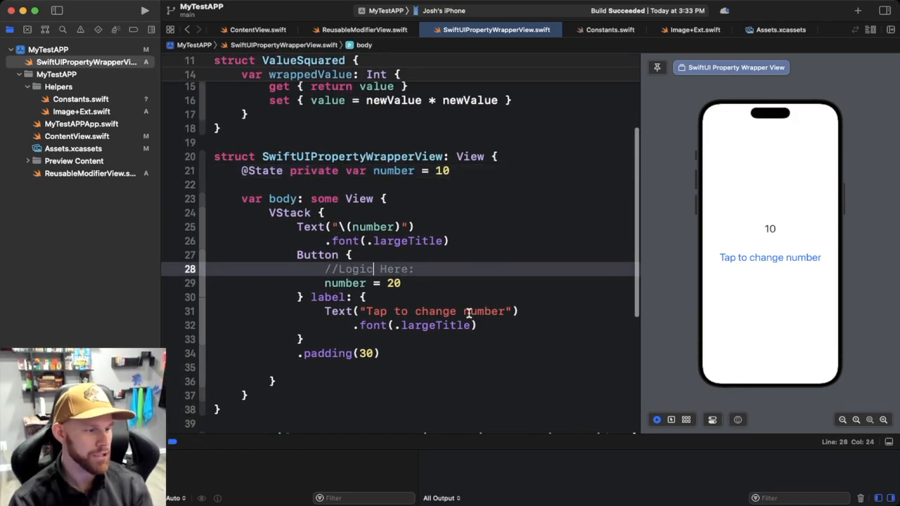
left_click(450, 310)
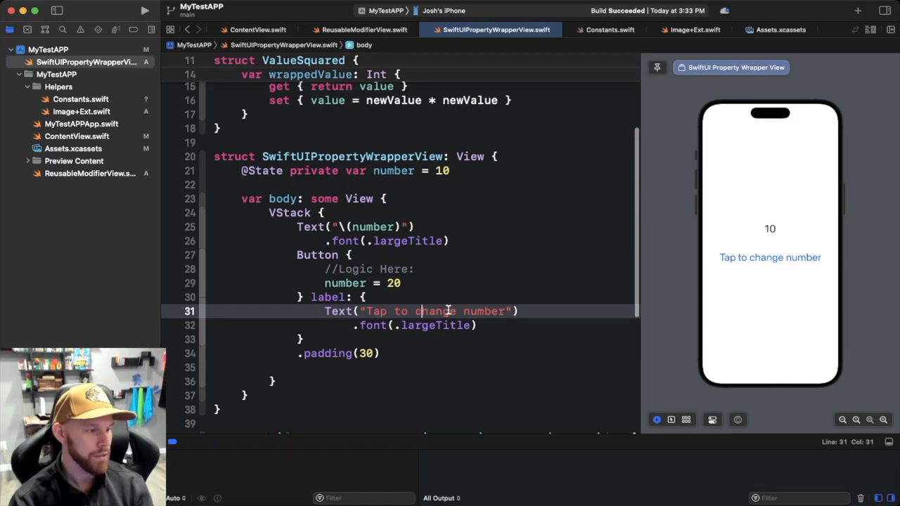
double_click(434, 310)
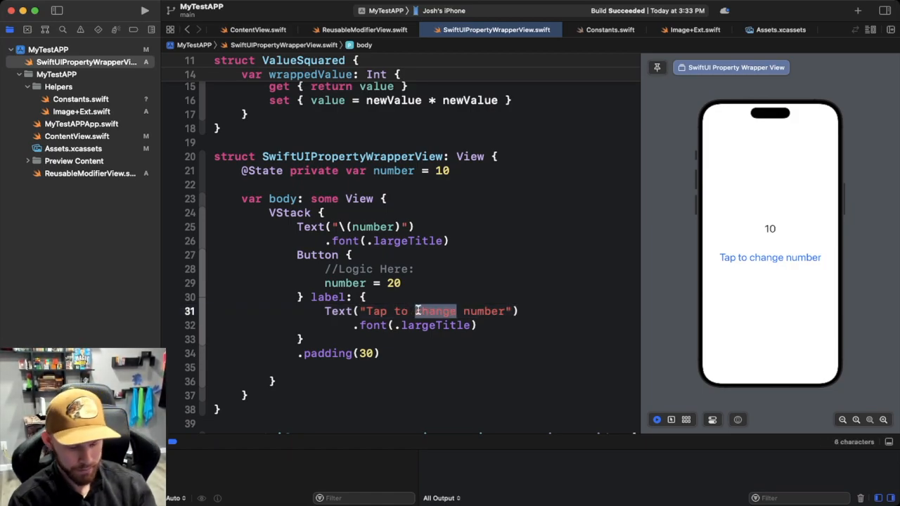
type("squar")
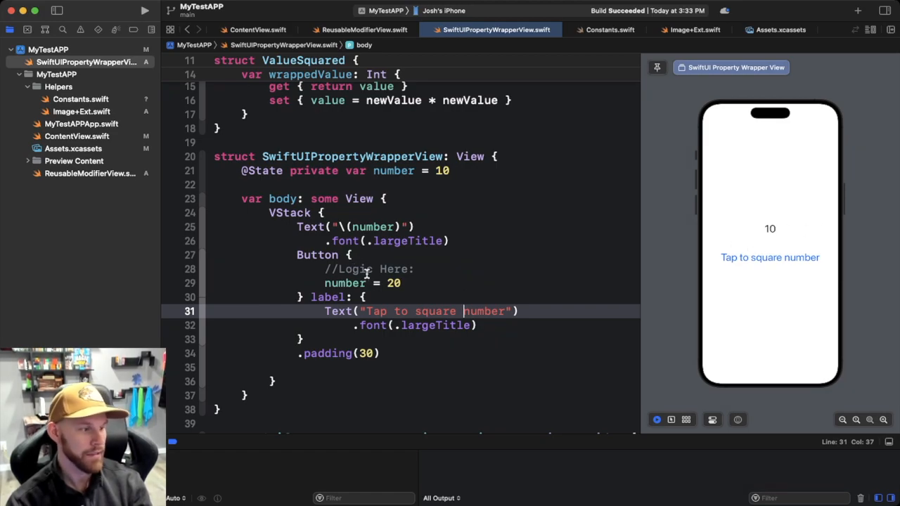
left_click(415, 270)
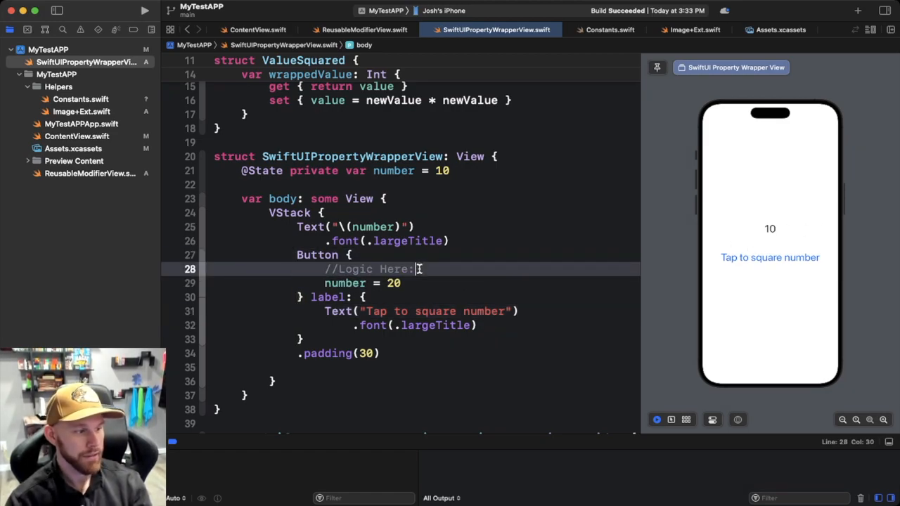
key("Return")
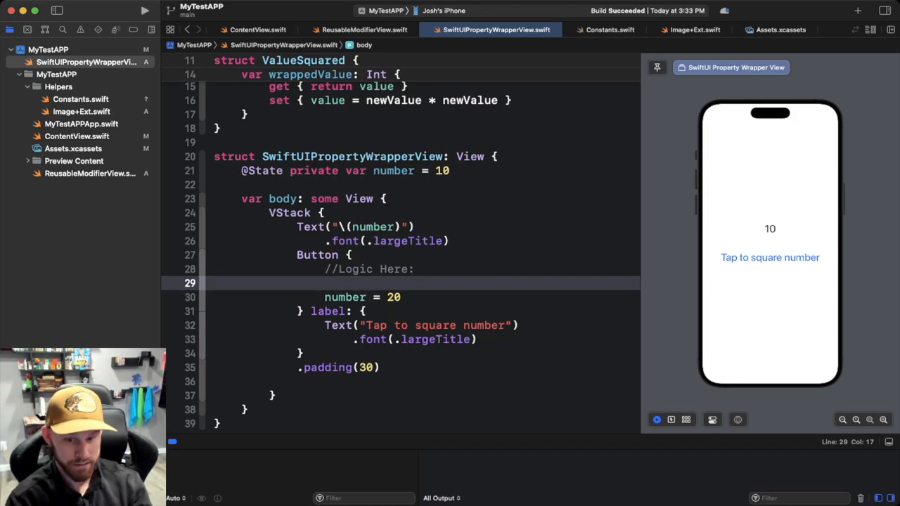
type("@")
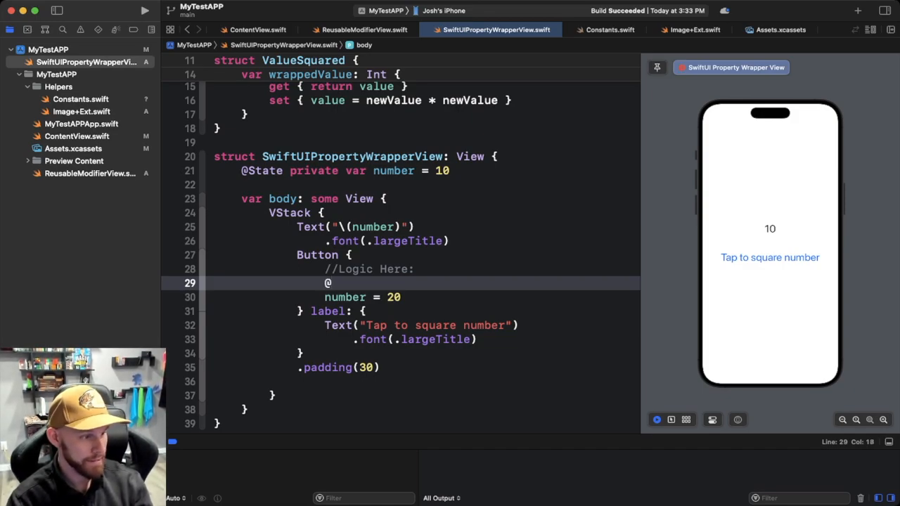
scroll("up", 3)
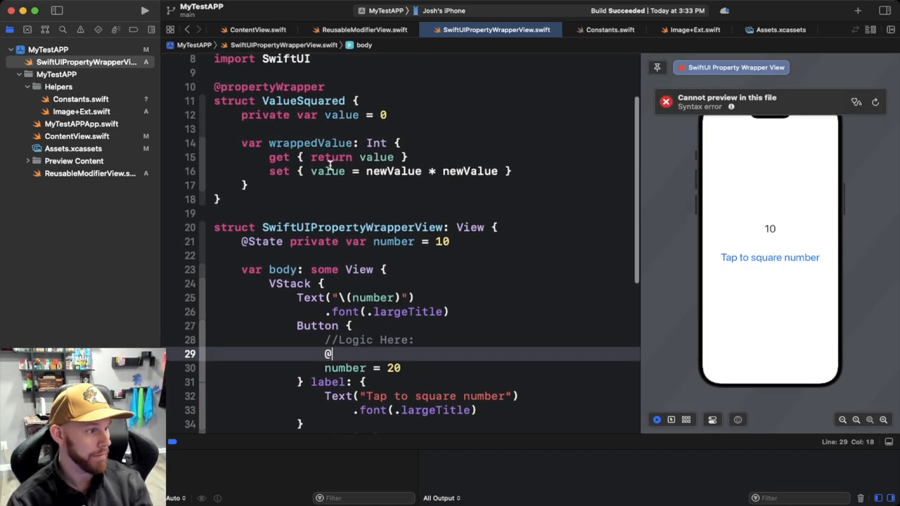
type("Val")
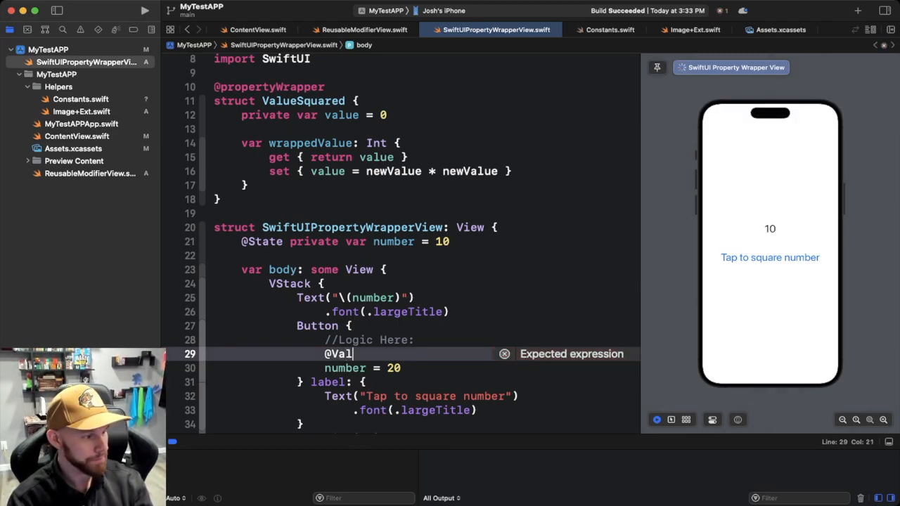
type("e")
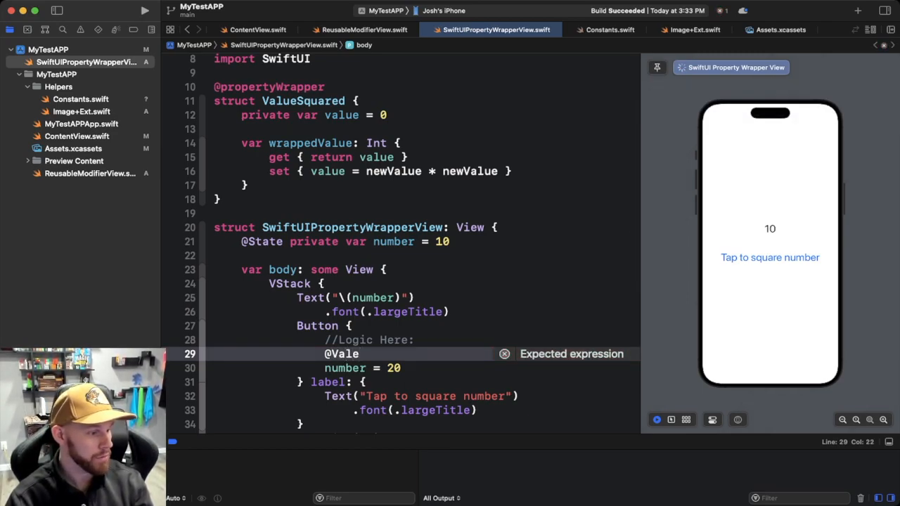
type("ueS")
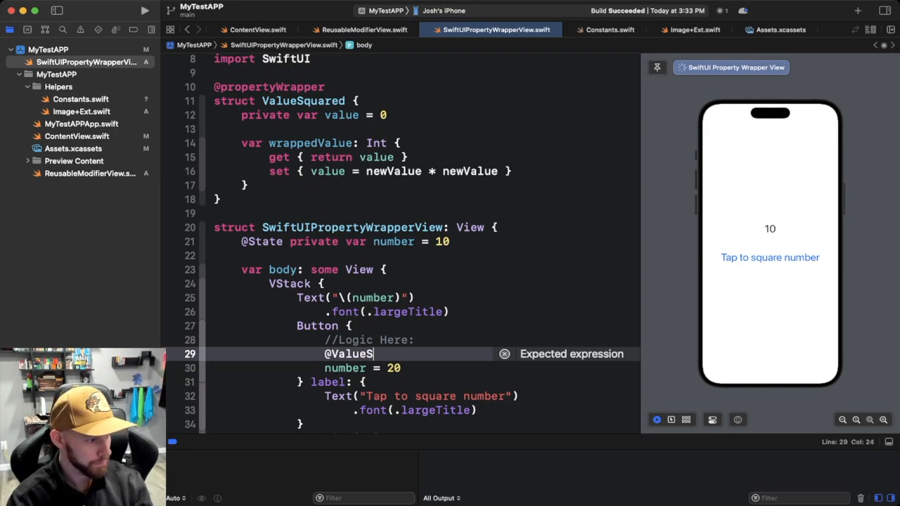
type("quared()")
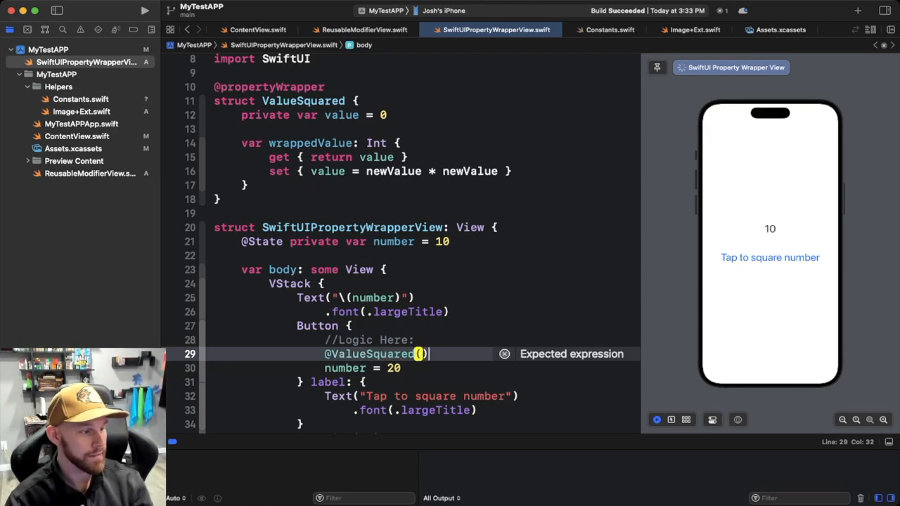
double_click(253, 87)
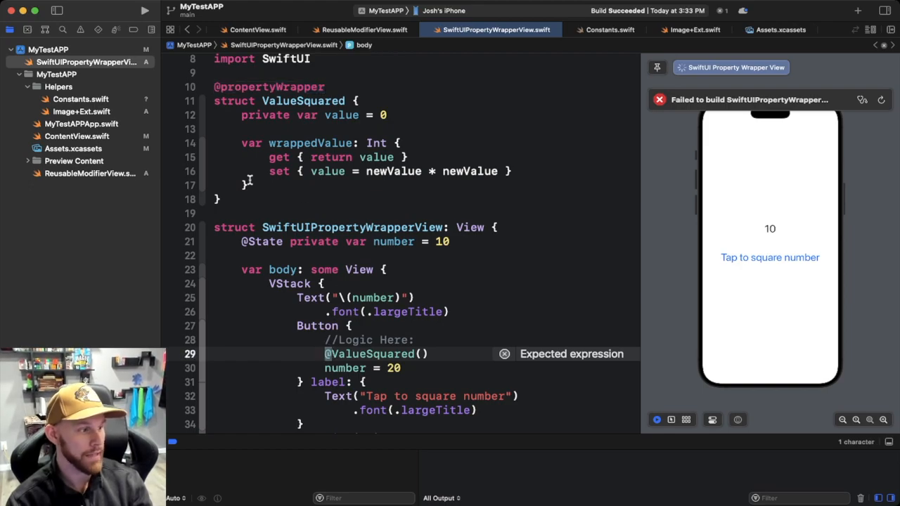
left_click(425, 355)
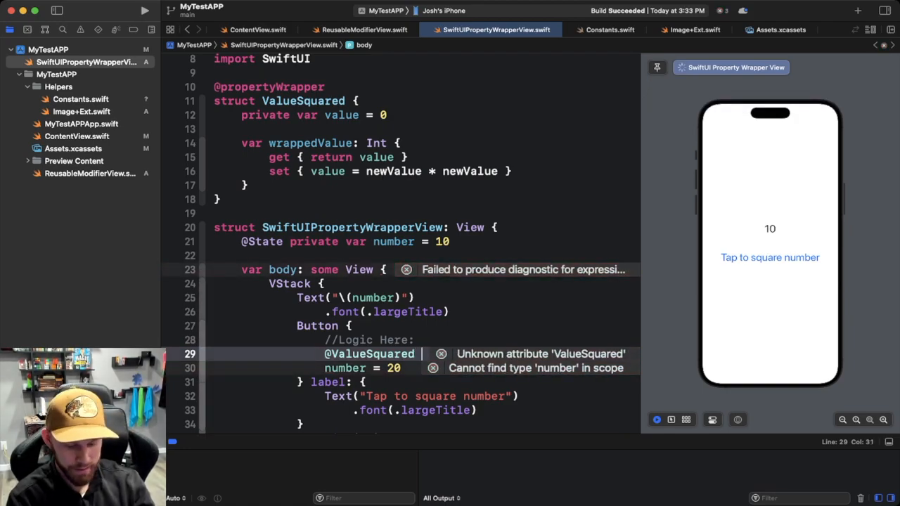
type("var")
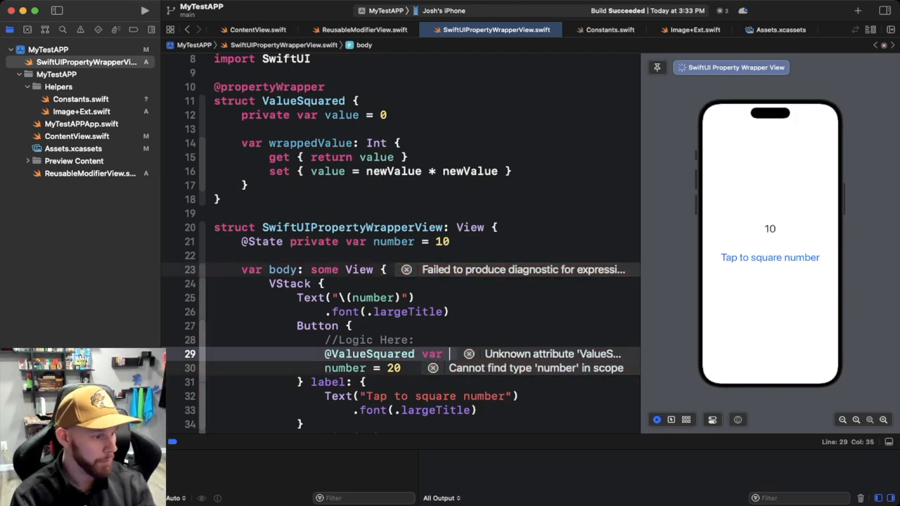
type("new")
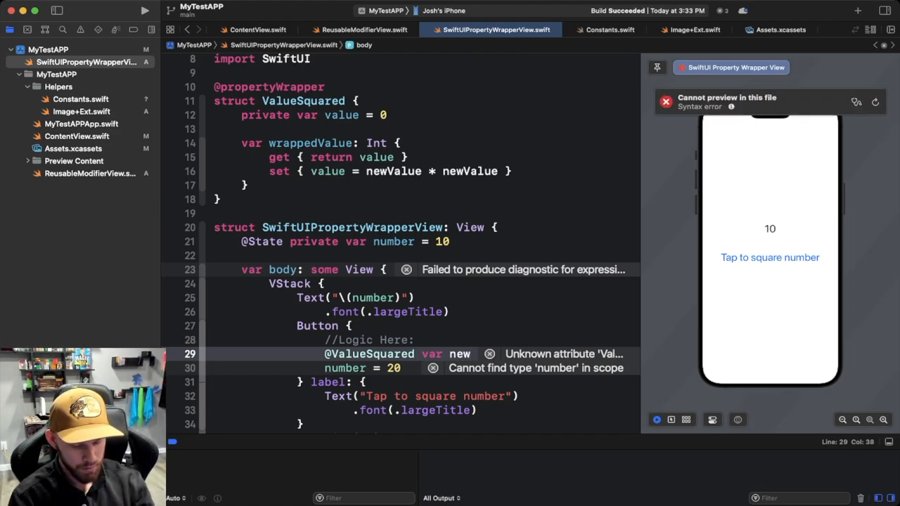
type("V")
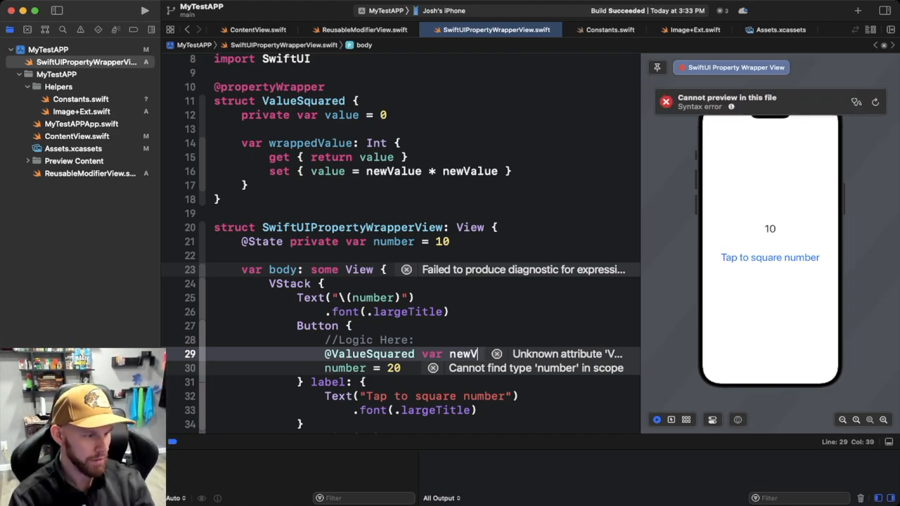
type("um")
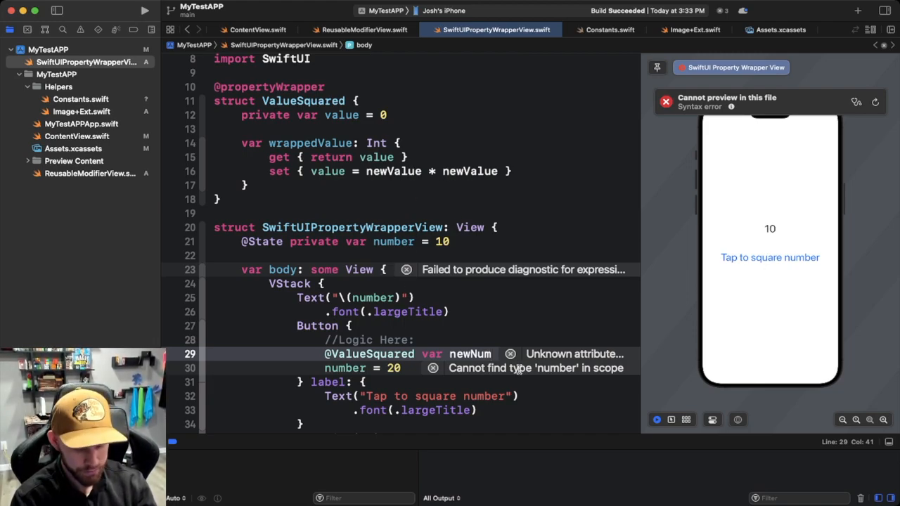
type("ber")
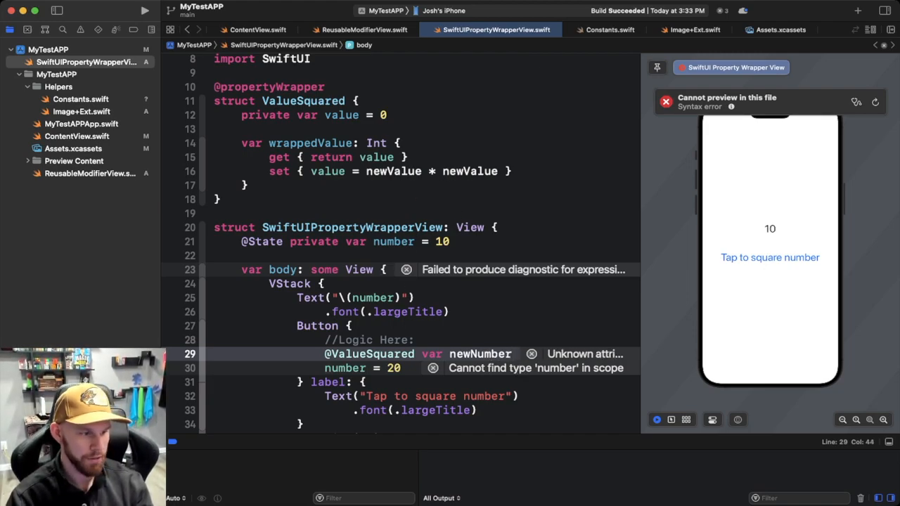
type(": Int")
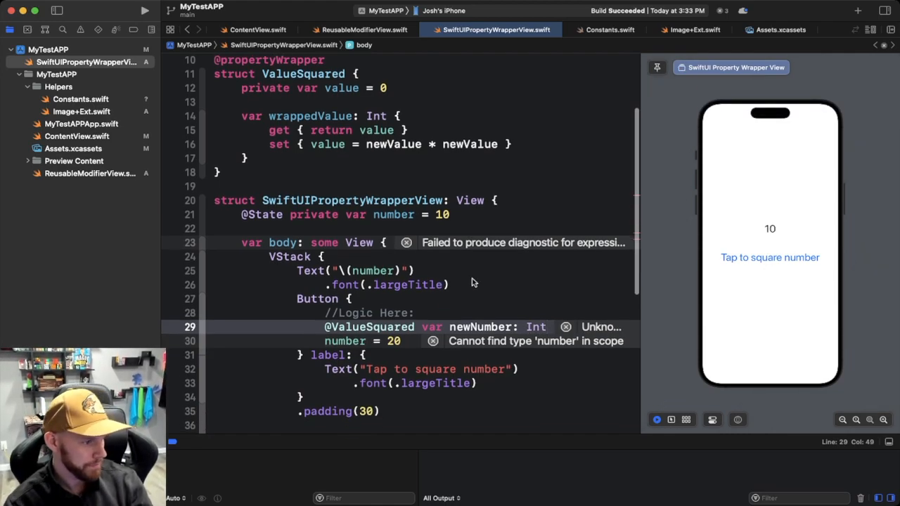
mouse_move(546, 327)
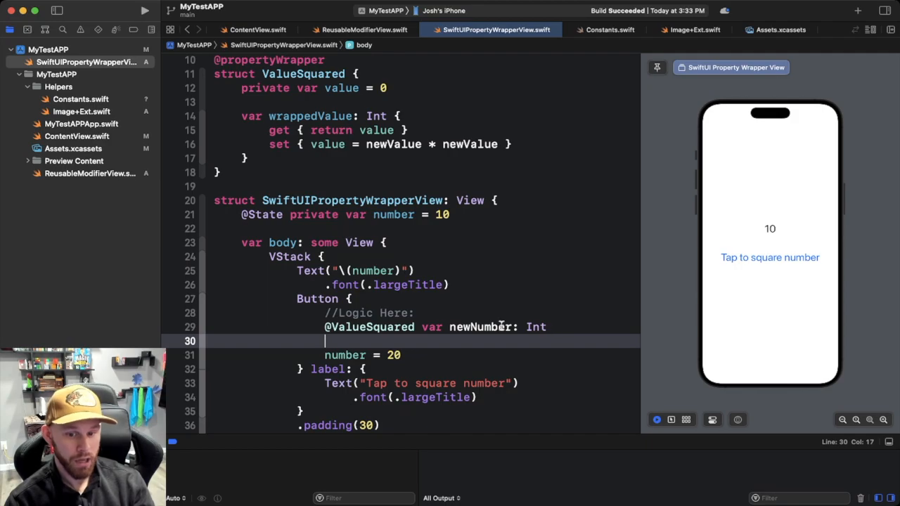
- Write 'newNumber = 100' and change the next line to 'number = newNumber'
type("newNumber")
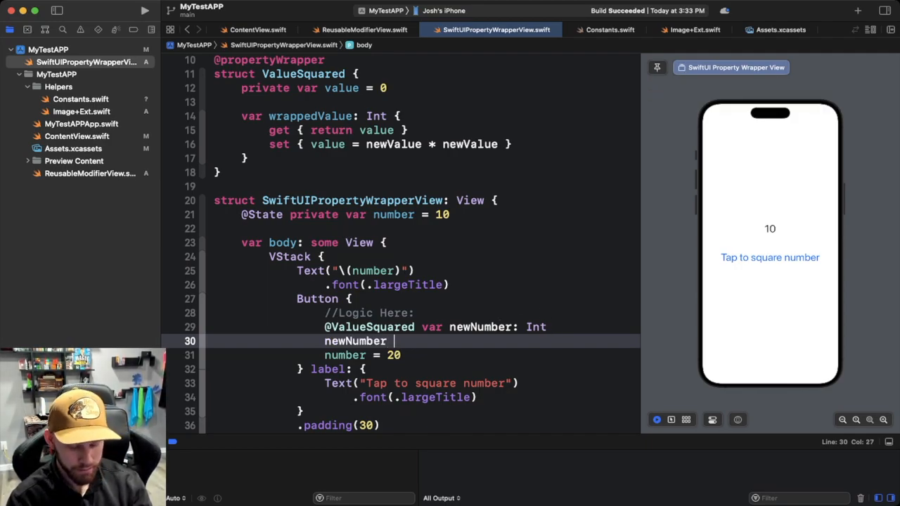
type("=")
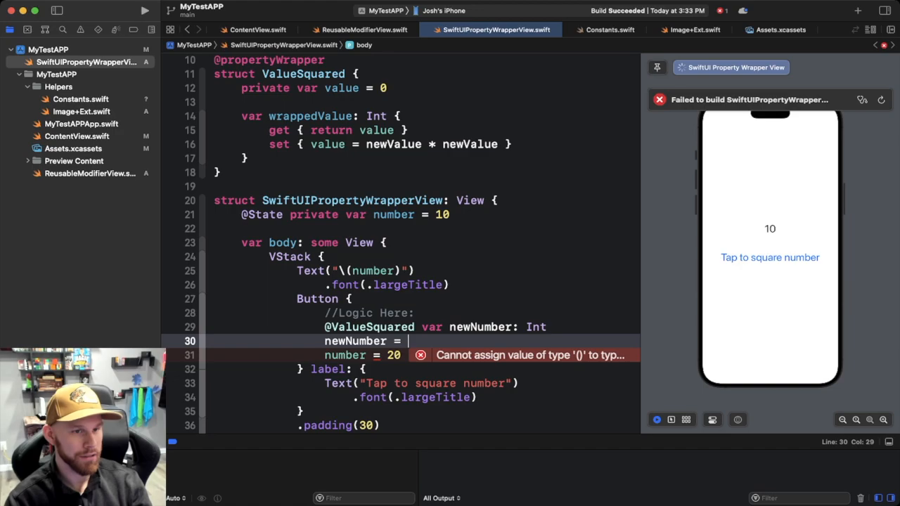
mouse_move(563, 234)
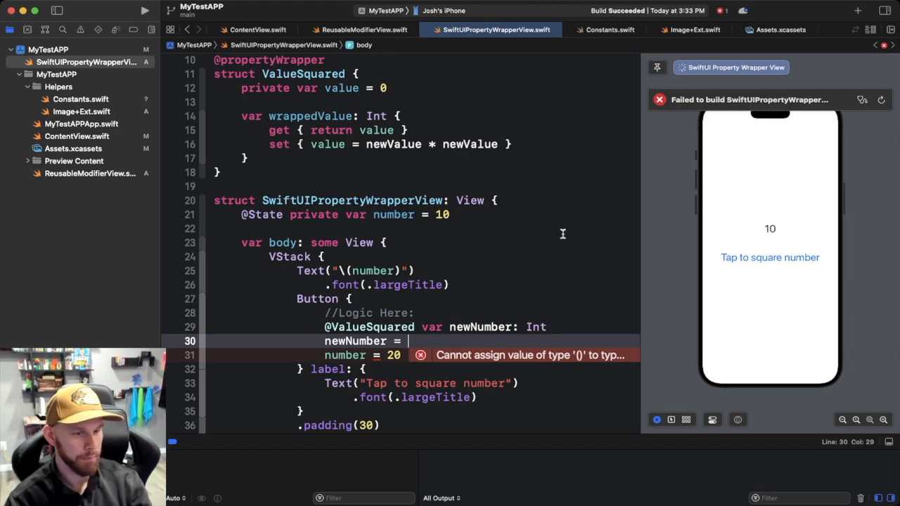
mouse_move(444, 312)
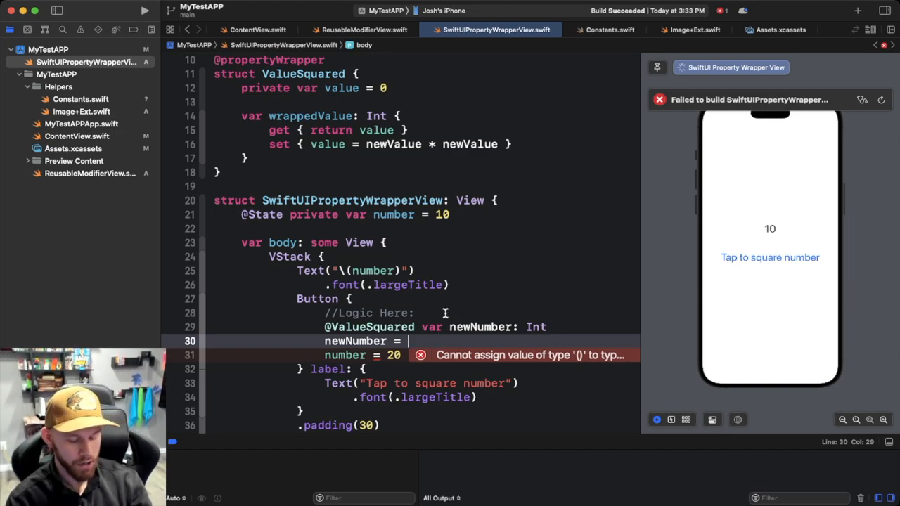
type("10")
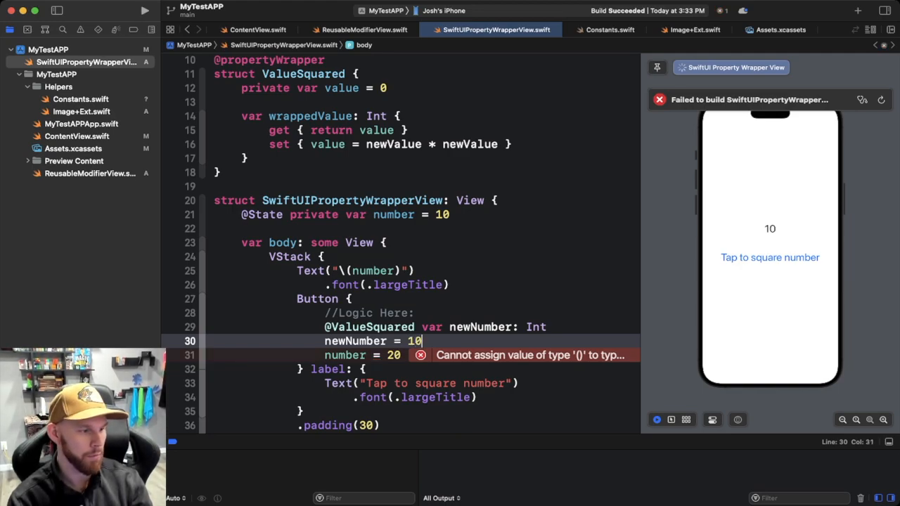
type("0")
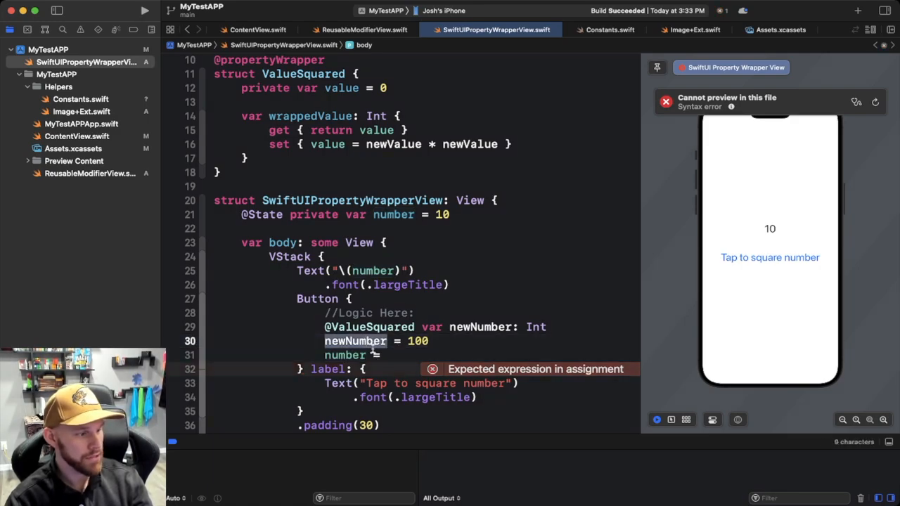
type("newNumber")
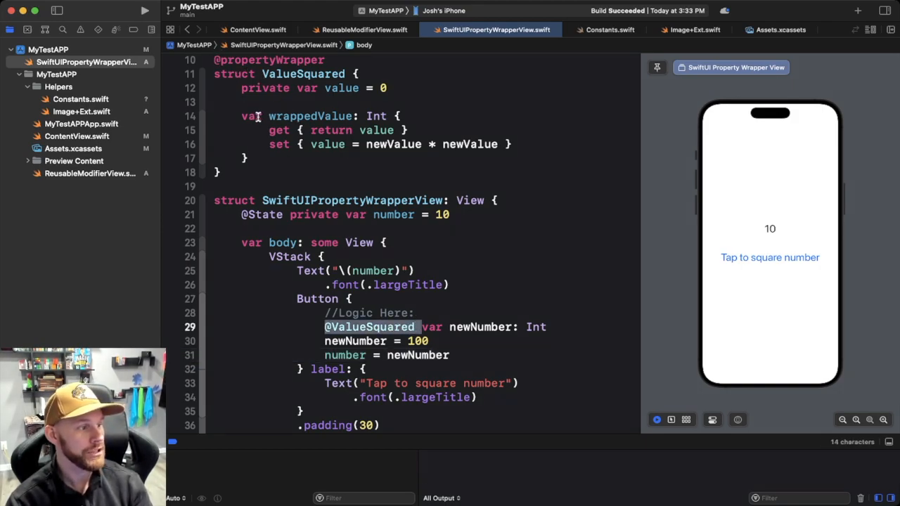
- Inspect the squaring setter, then tap the preview button so 100 displays as 10,000
left_click(316, 144)
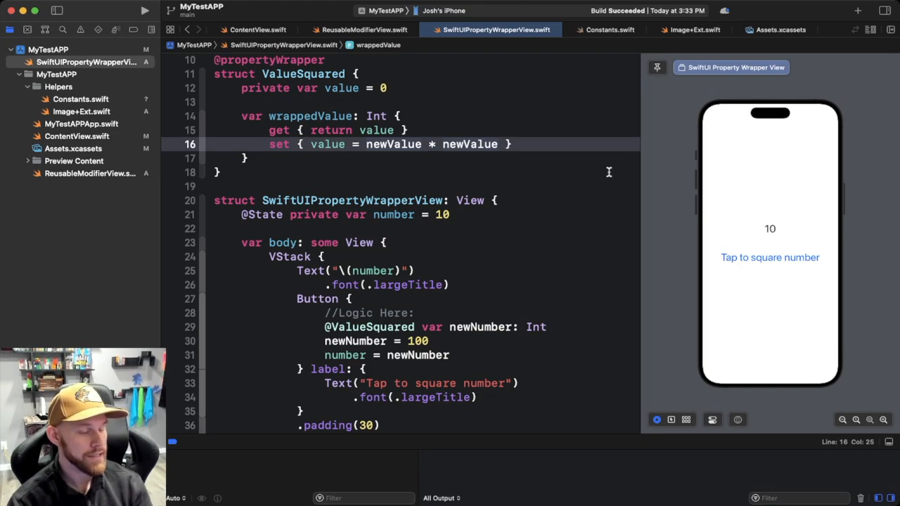
mouse_move(432, 343)
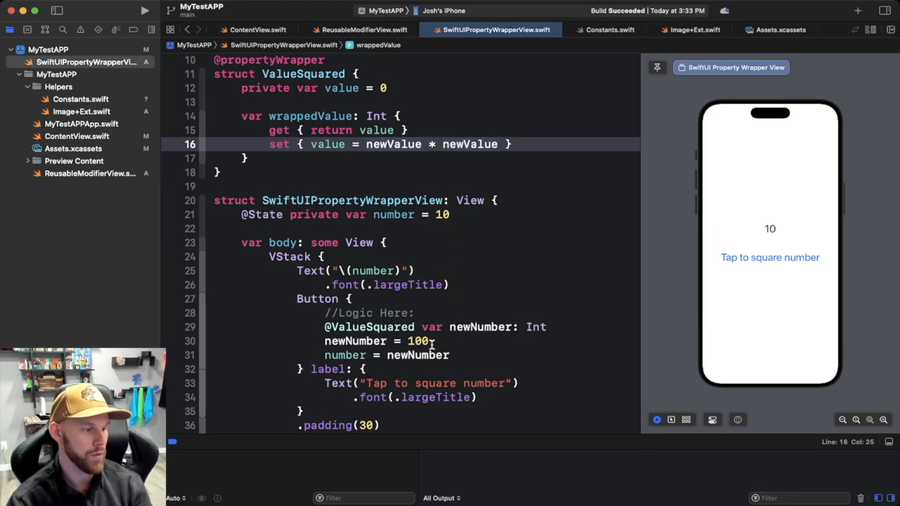
left_click(431, 342)
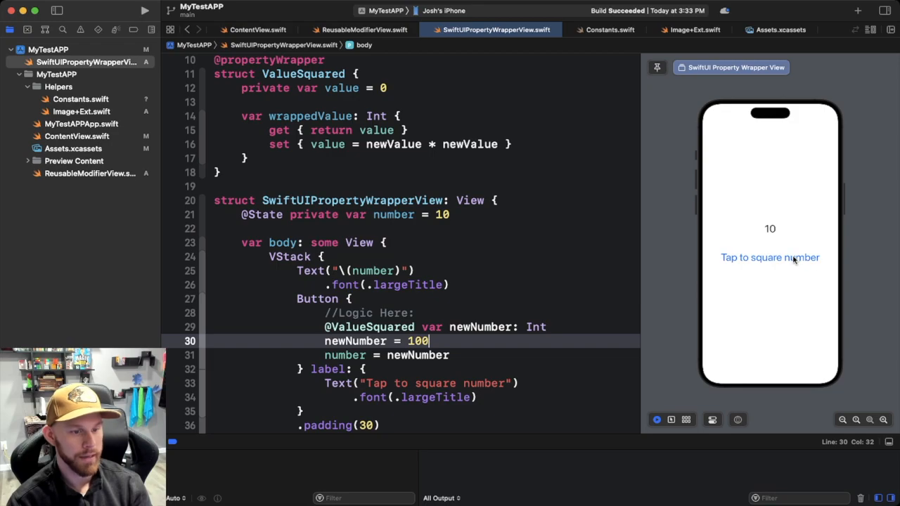
left_click(770, 257)
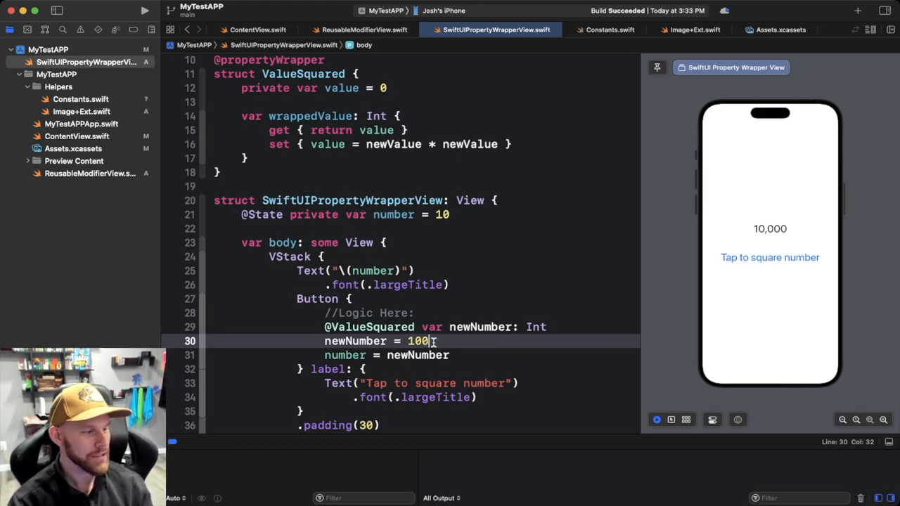
- Replace 100 with 50, then 3, and tap the preview button to display 9
key("Backspace")
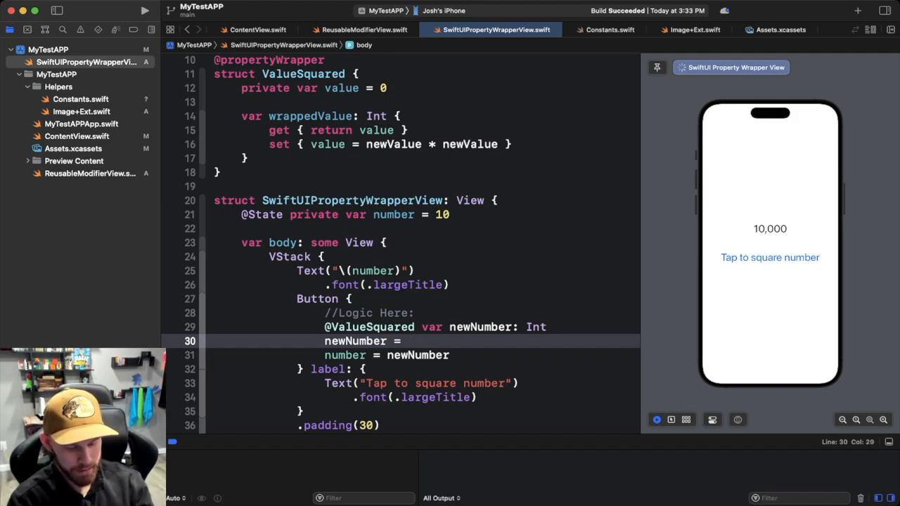
type("50")
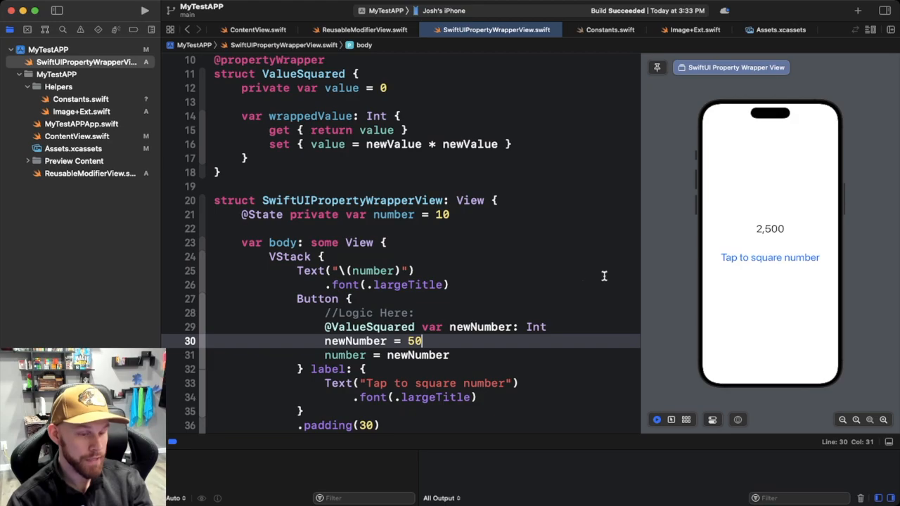
mouse_move(509, 343)
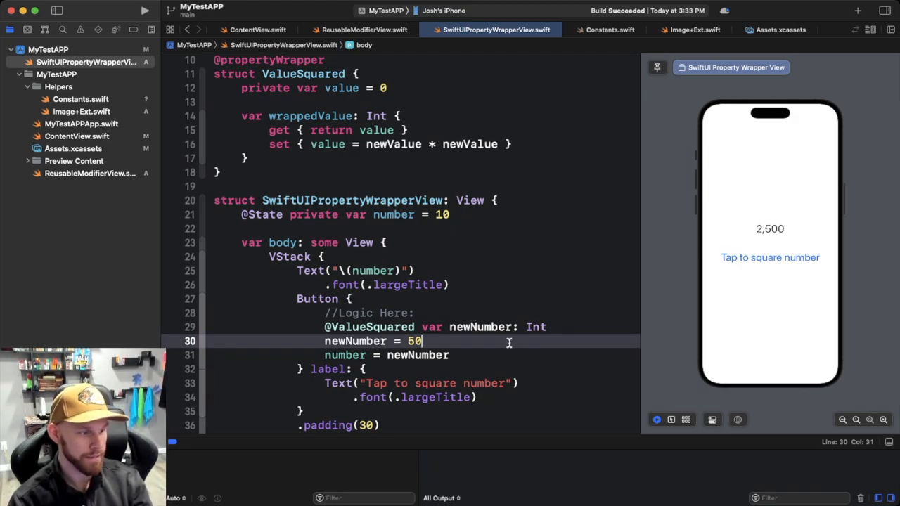
key("backspace")
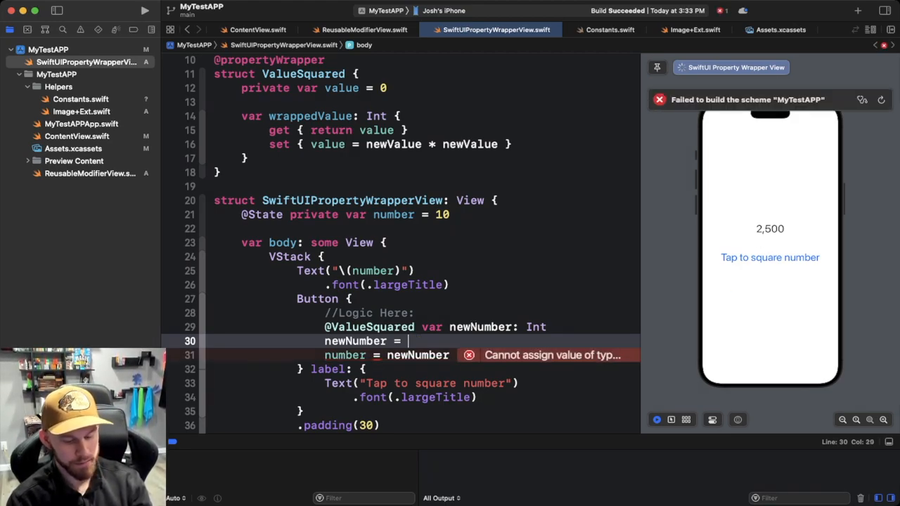
type("3")
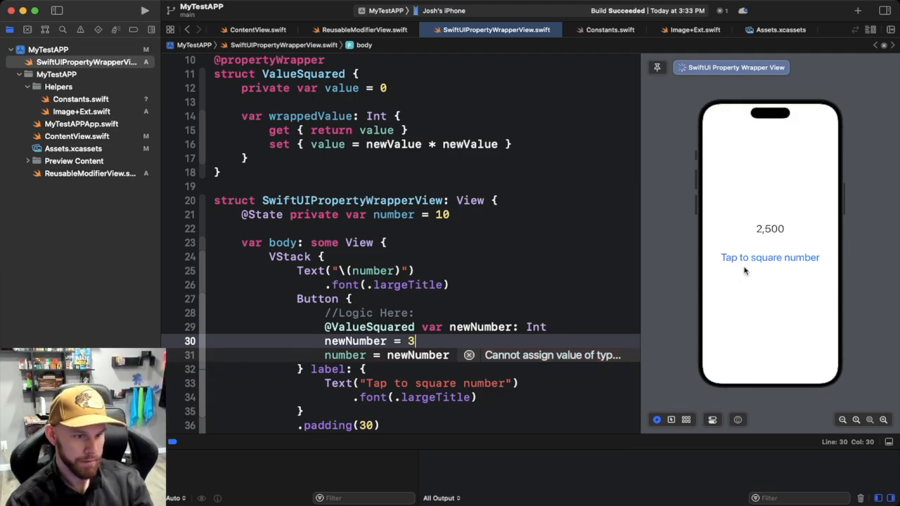
left_click(770, 257)
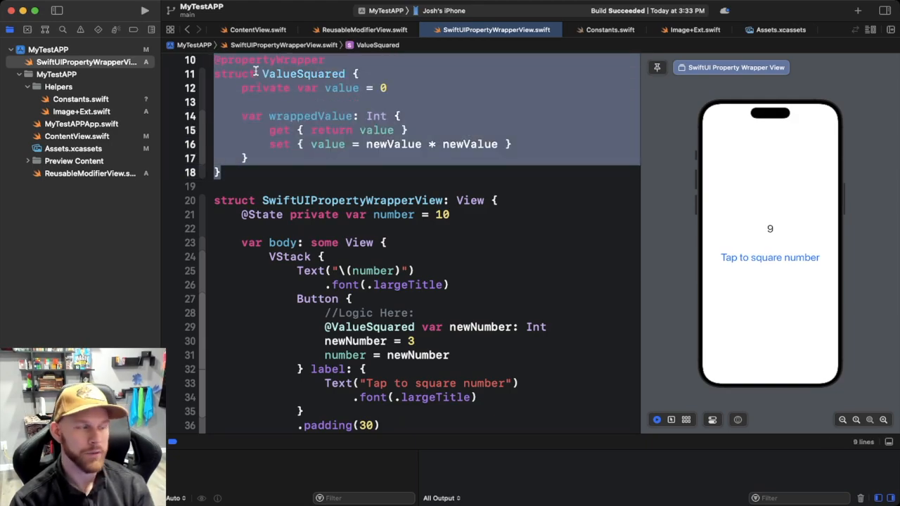
double_click(264, 214)
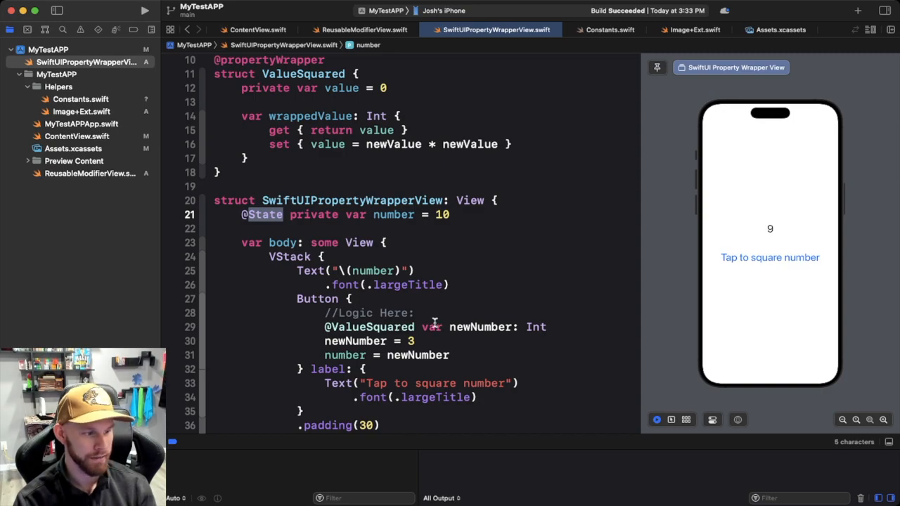
left_click(529, 343)
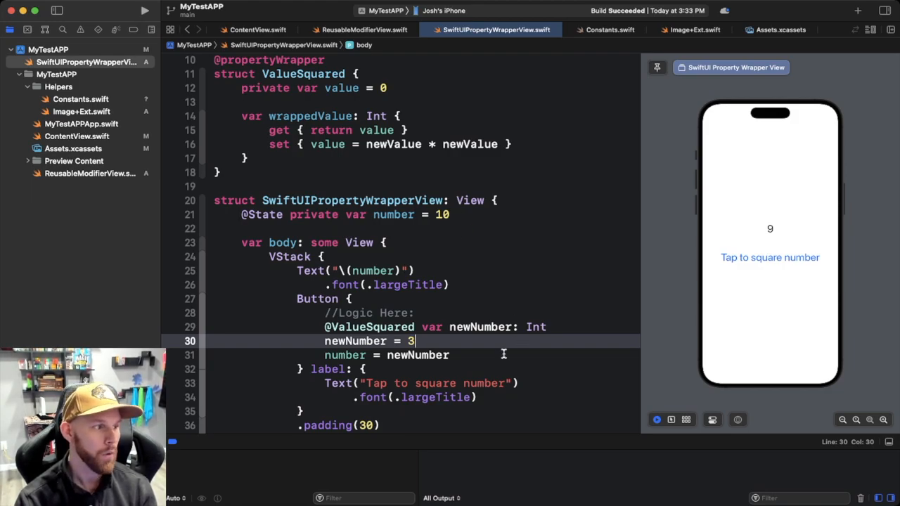
mouse_move(480, 259)
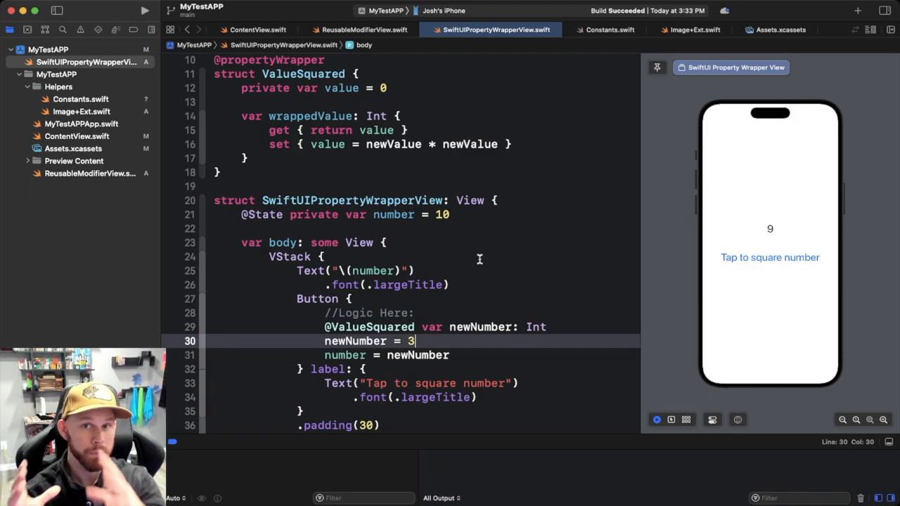